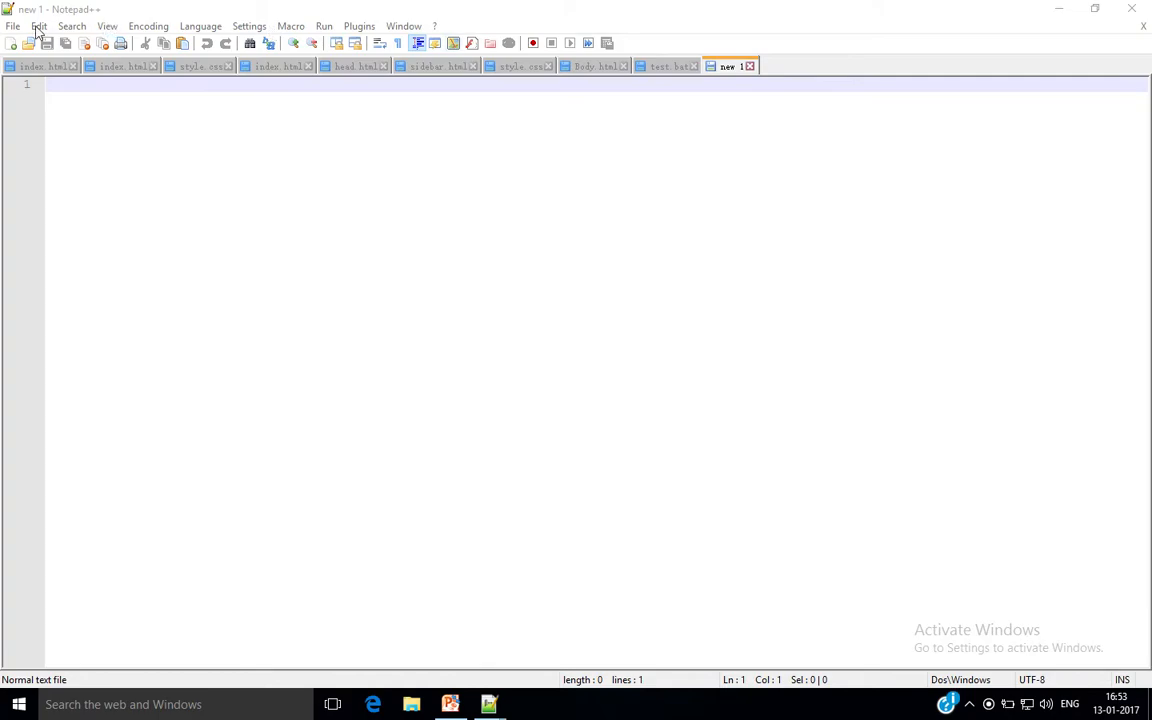
Step: Create a blank new document and copy the full temp.bat script
left_click(13, 25)
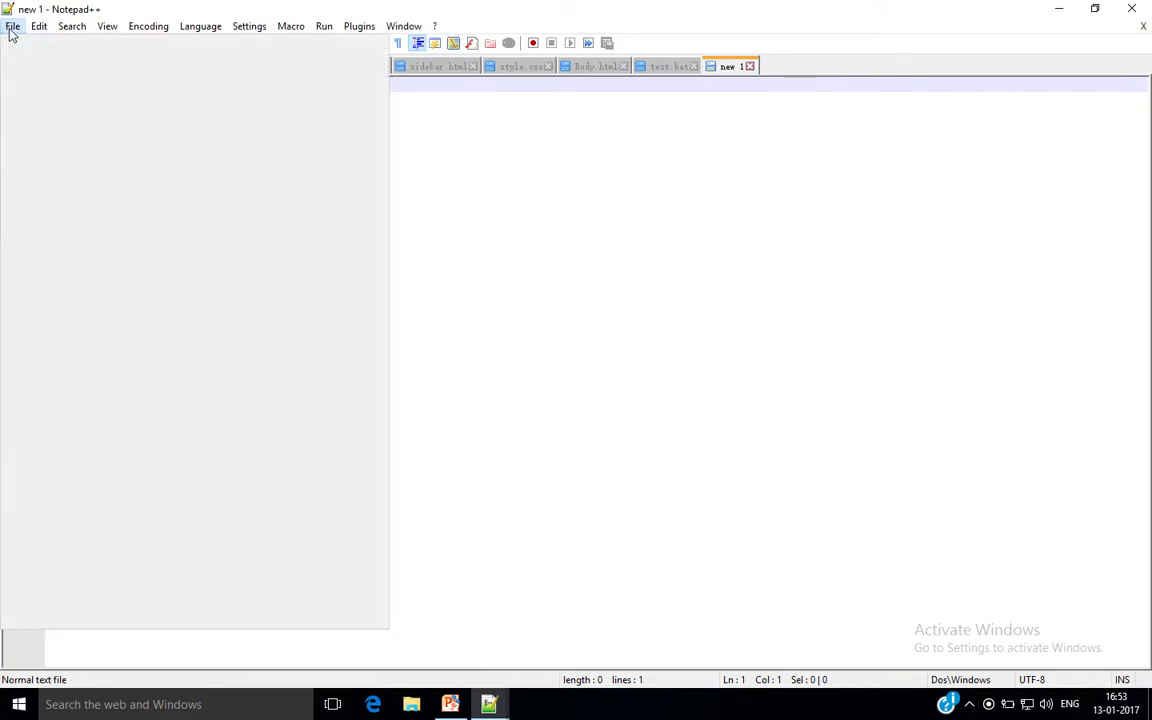
left_click(13, 26)
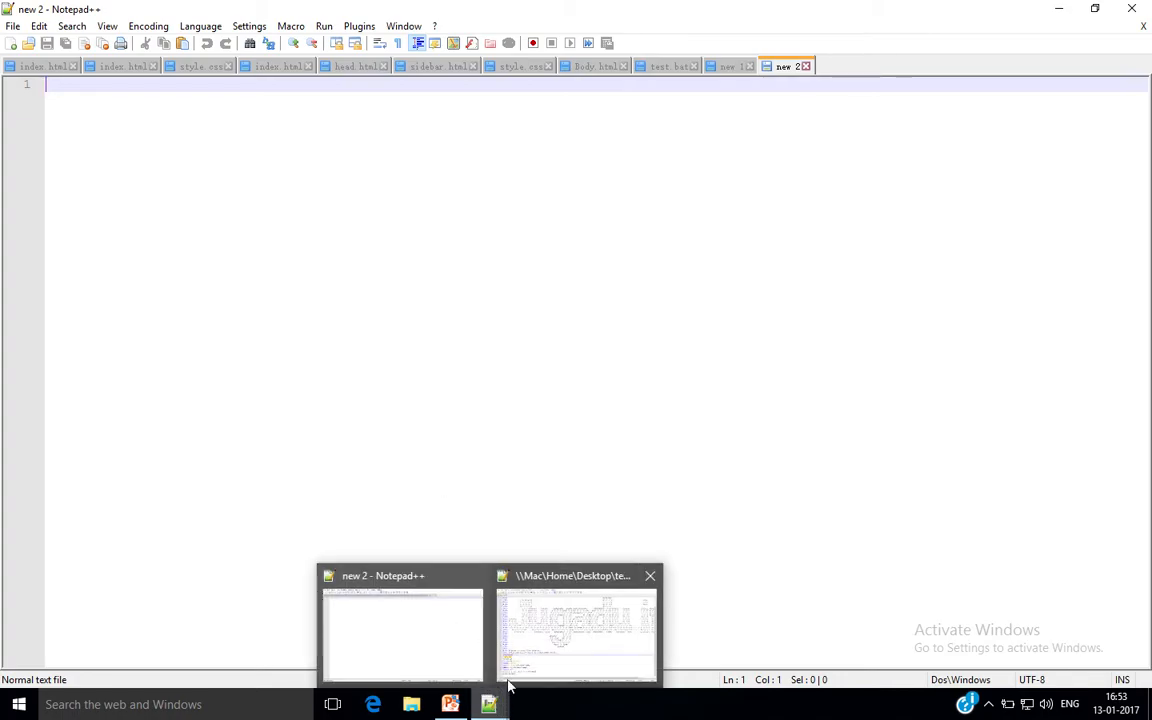
left_click(575, 630)
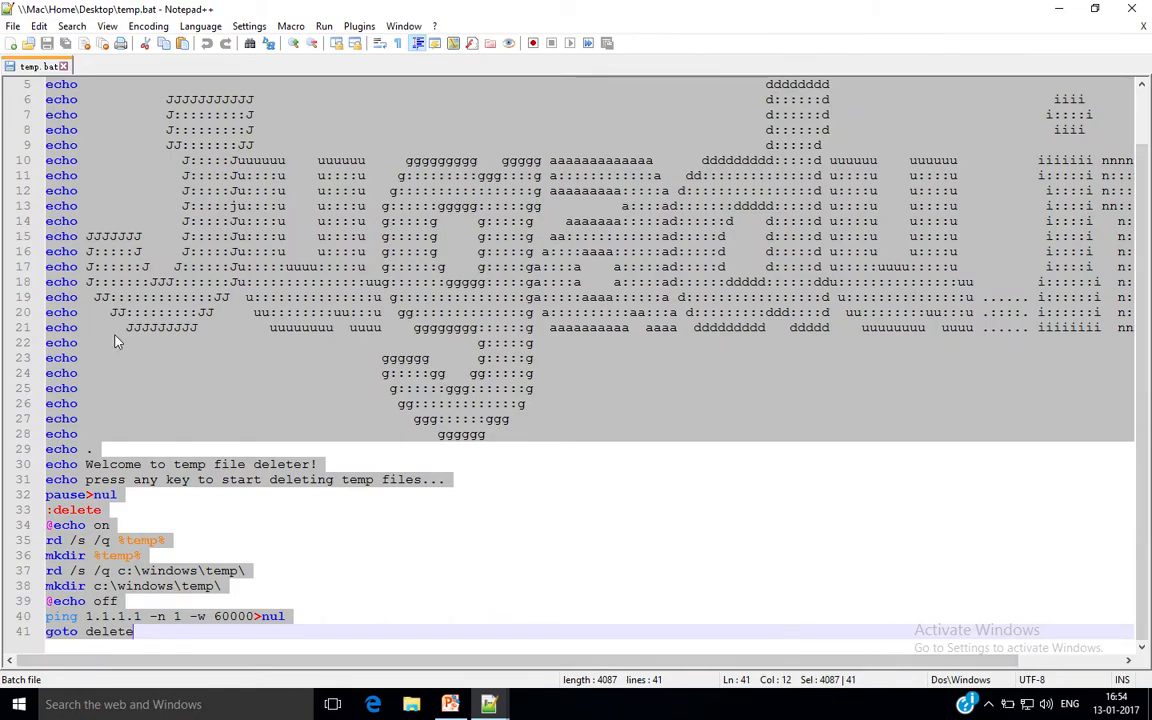
right_click(279, 208)
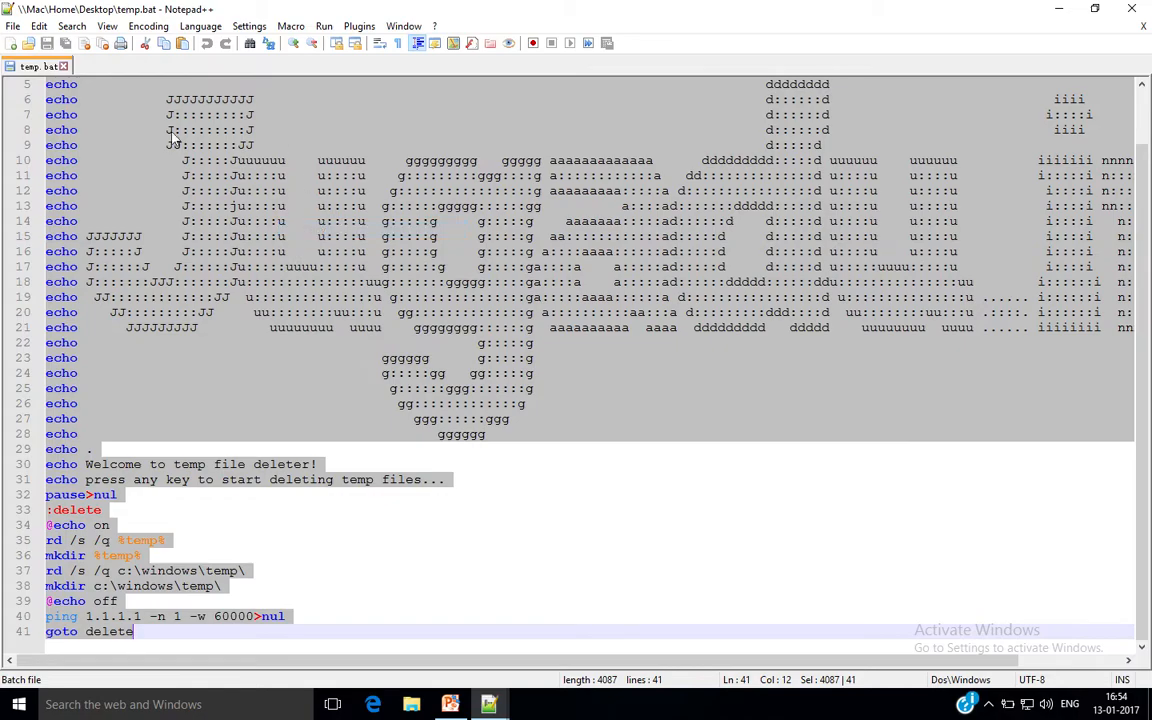
scroll("up", 3)
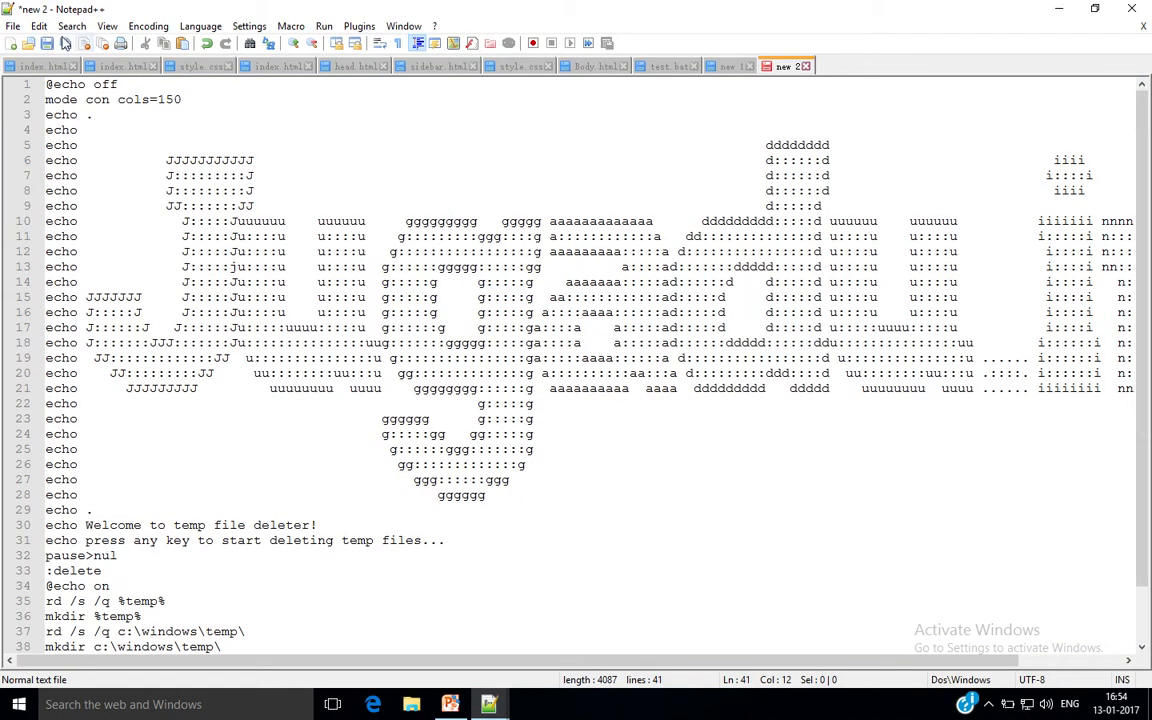
Step: Paste the script and save it to the Desktop as batch file tempdeleter.bat
left_click(38, 26)
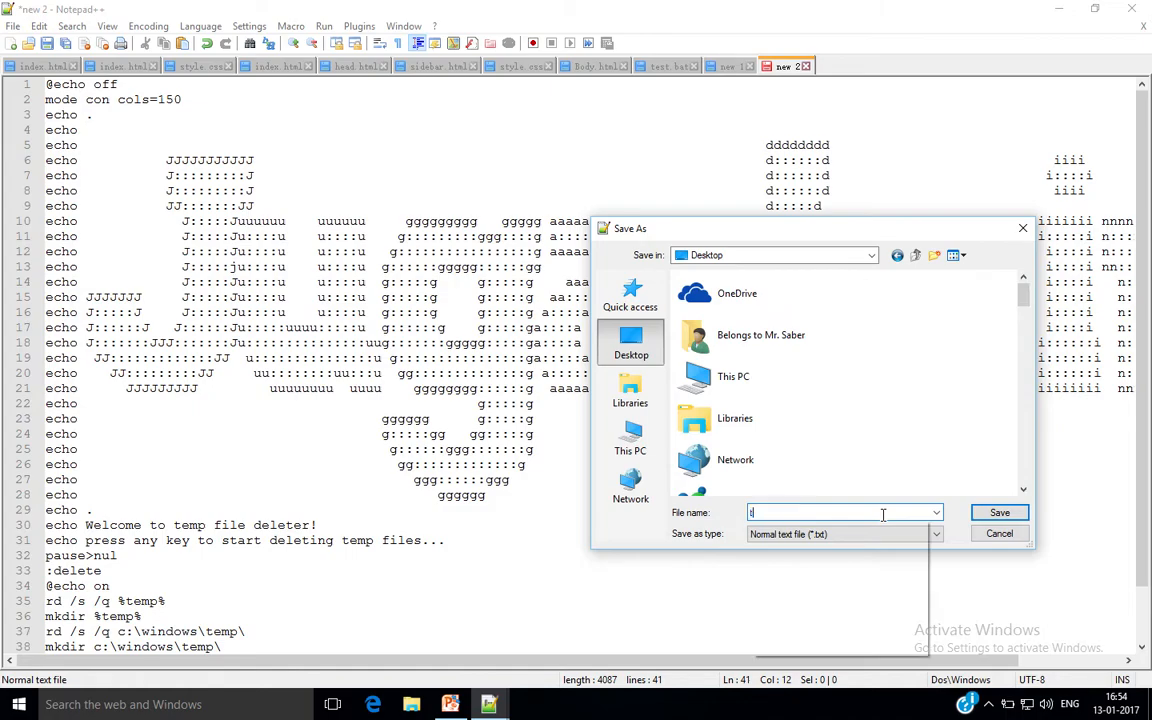
type("tempdelter")
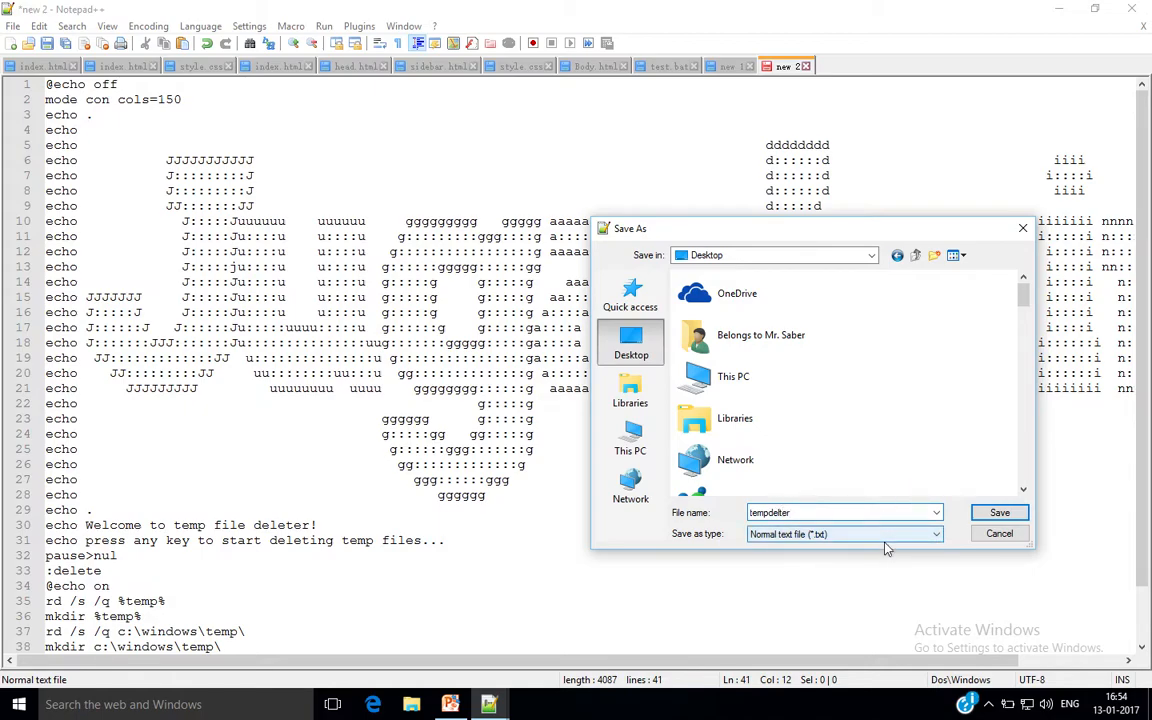
left_click(843, 512)
type("e")
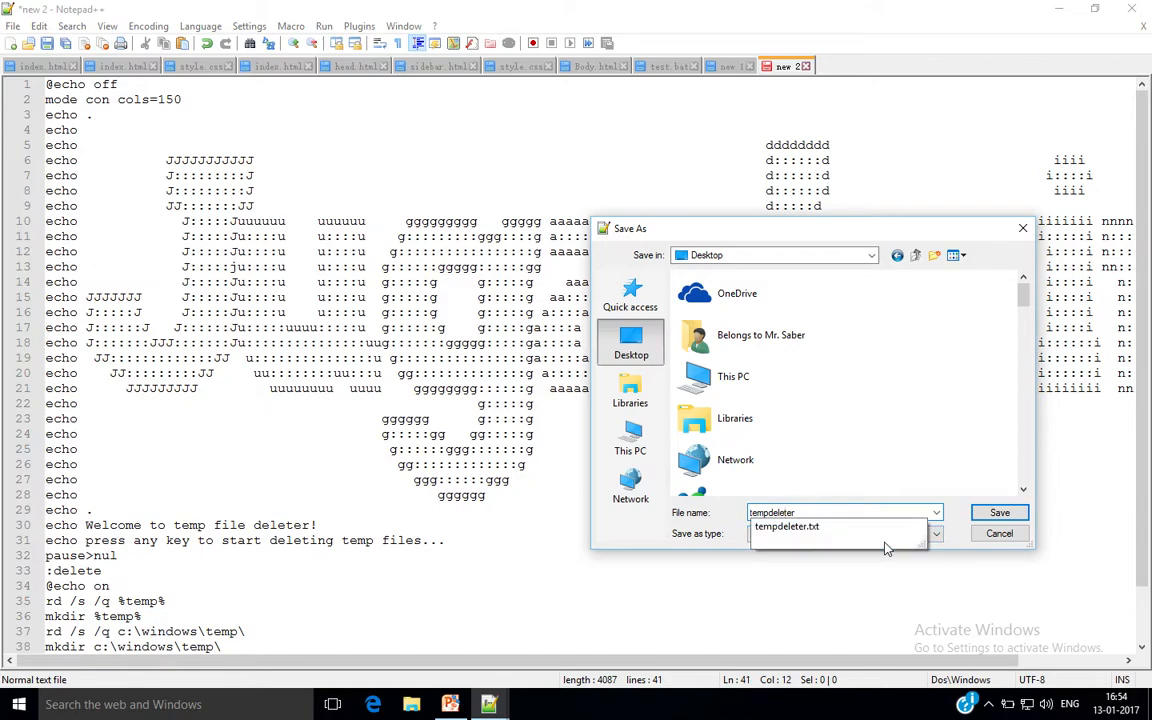
left_click(935, 533)
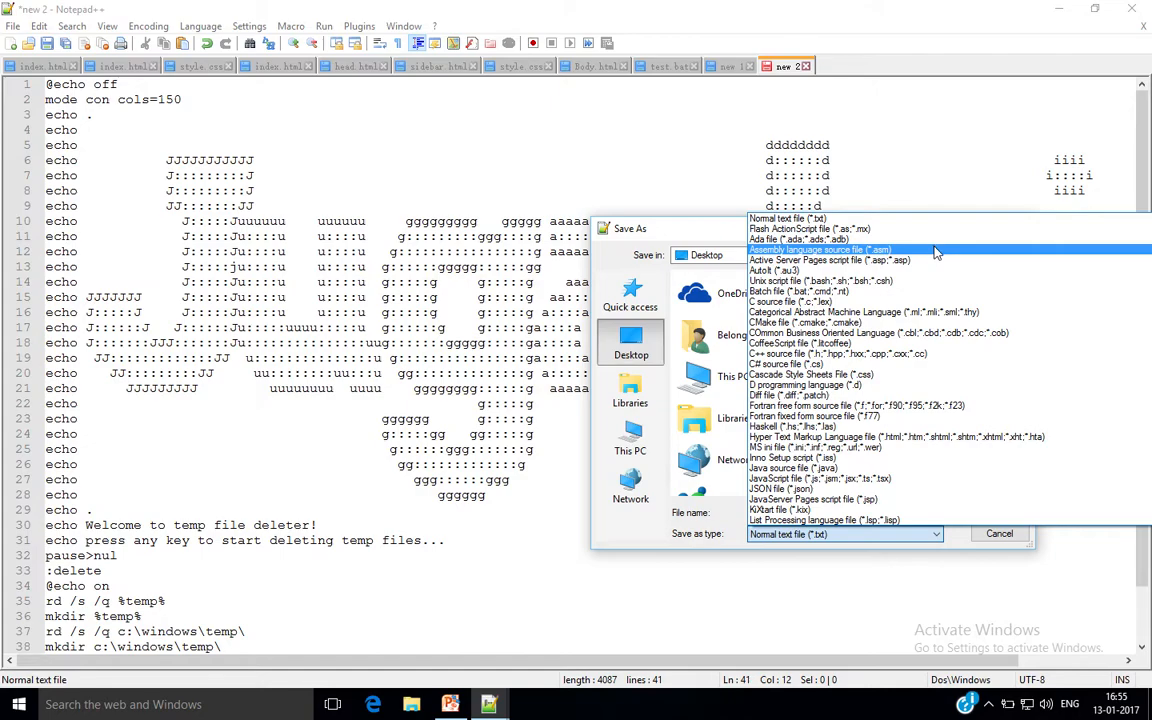
mouse_move(932, 271)
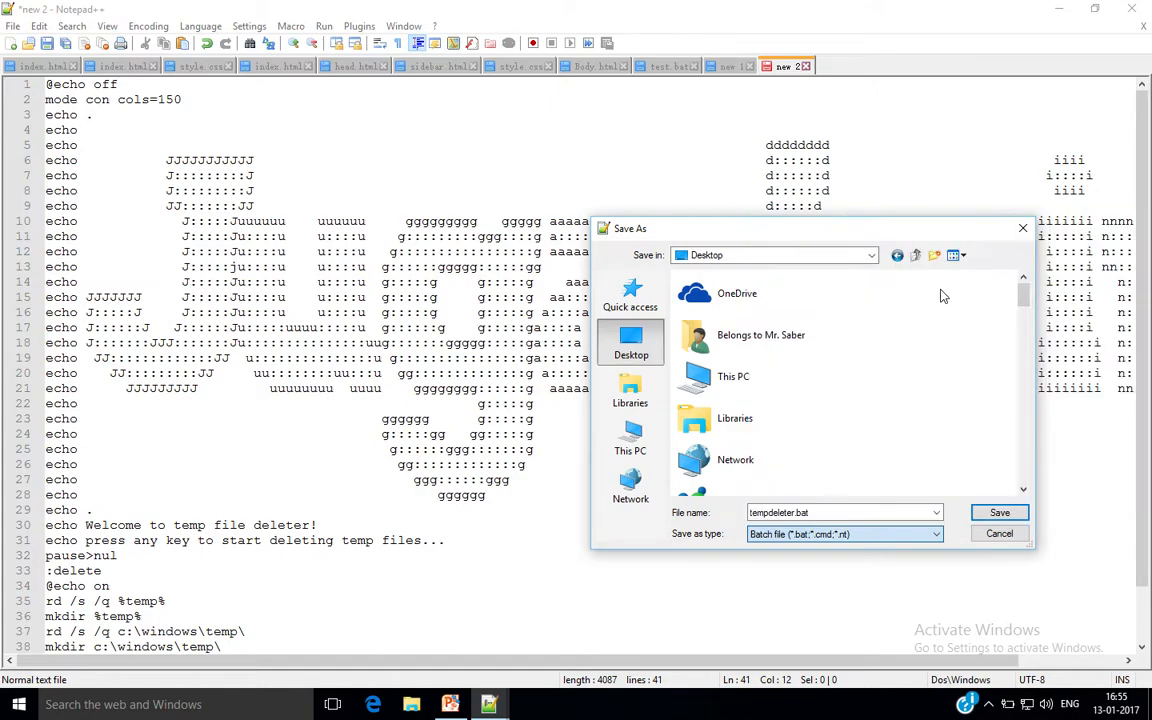
left_click(843, 512)
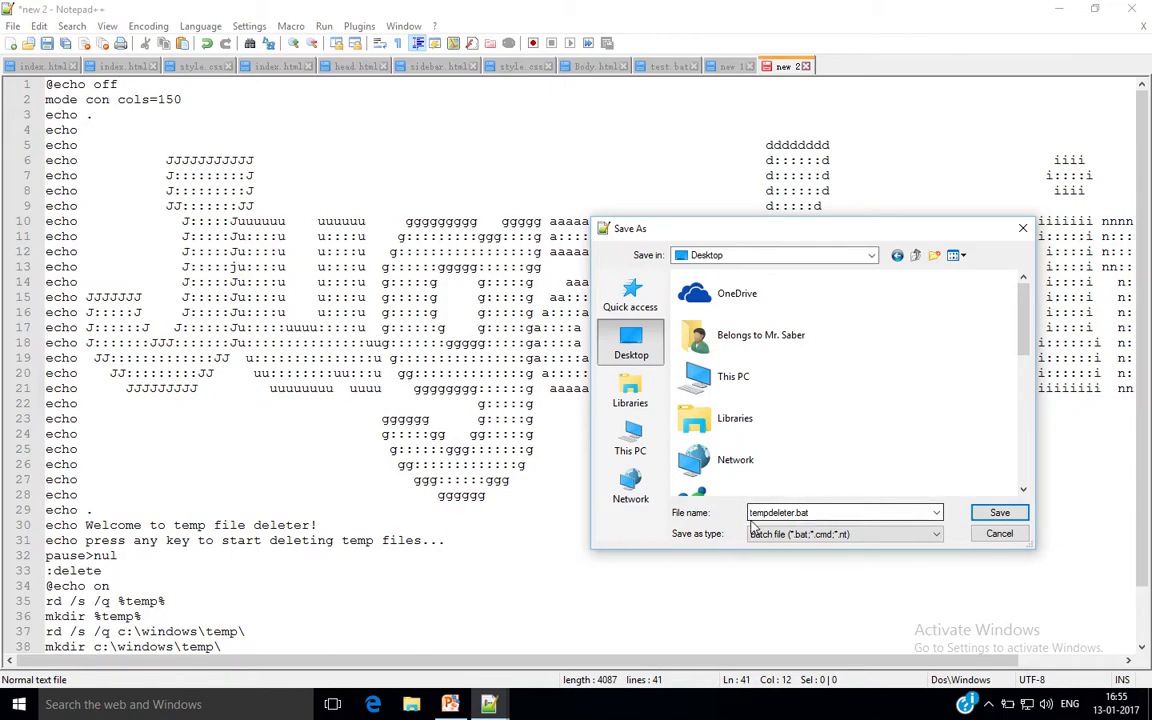
left_click(820, 512)
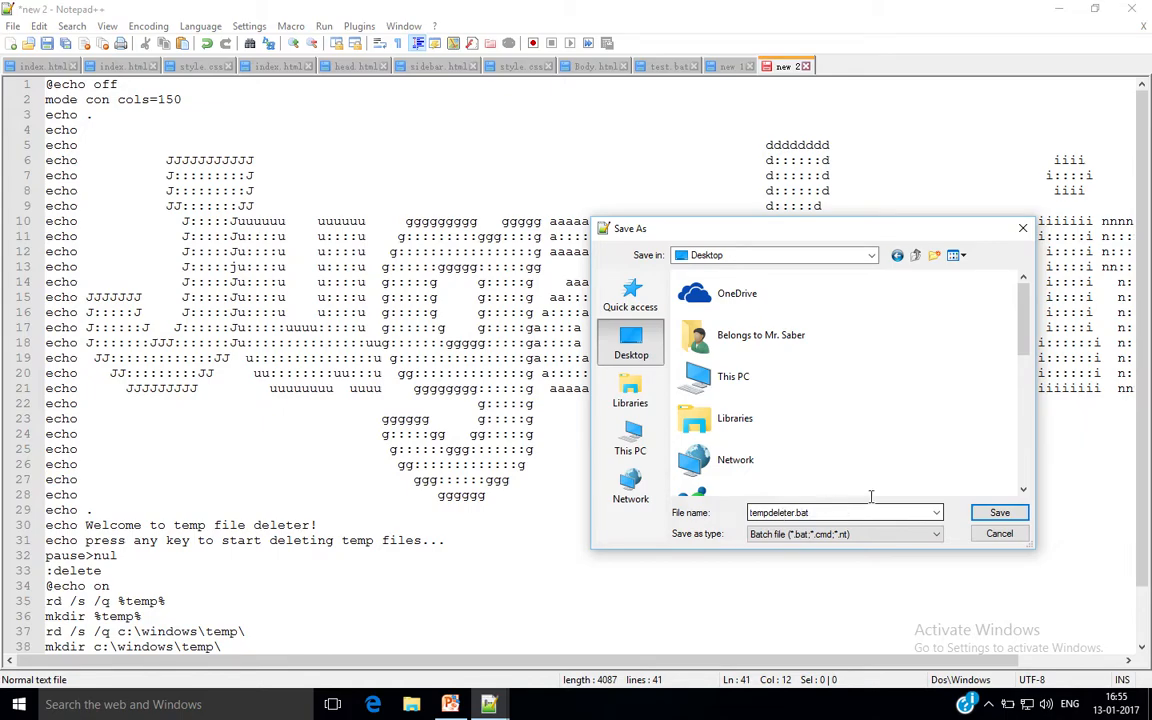
left_click(999, 512)
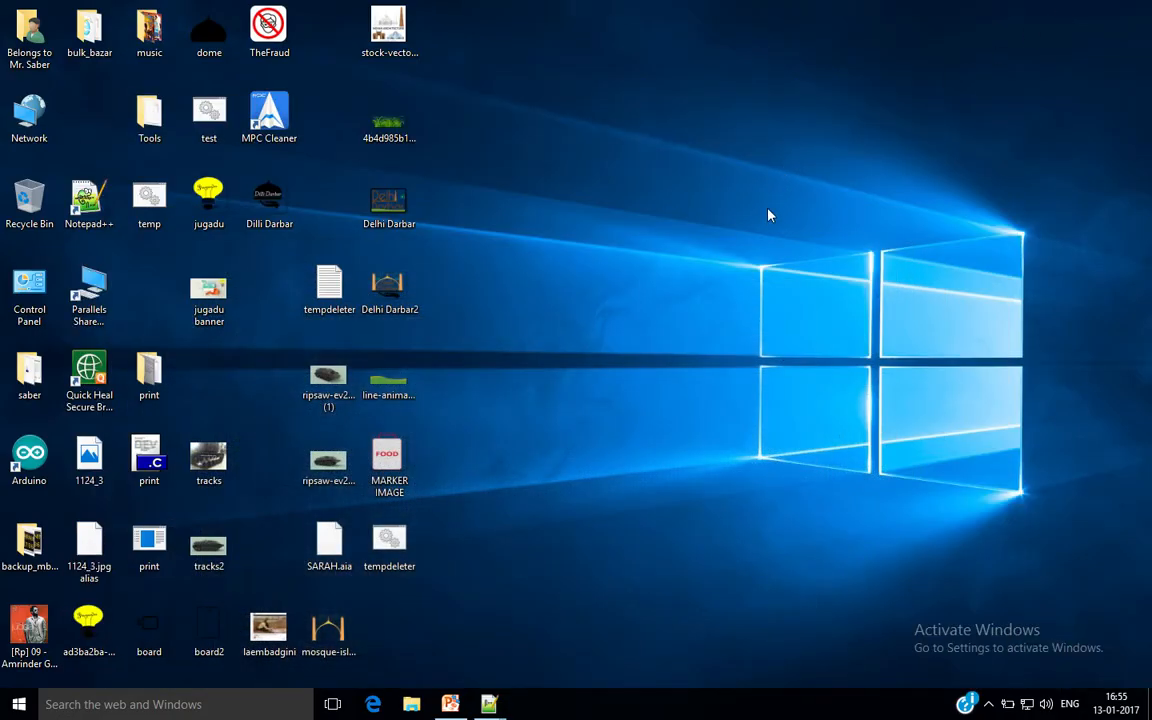
Step: Open %temp% from the Run box, then select tempdeleter on the desktop
key("Win+r")
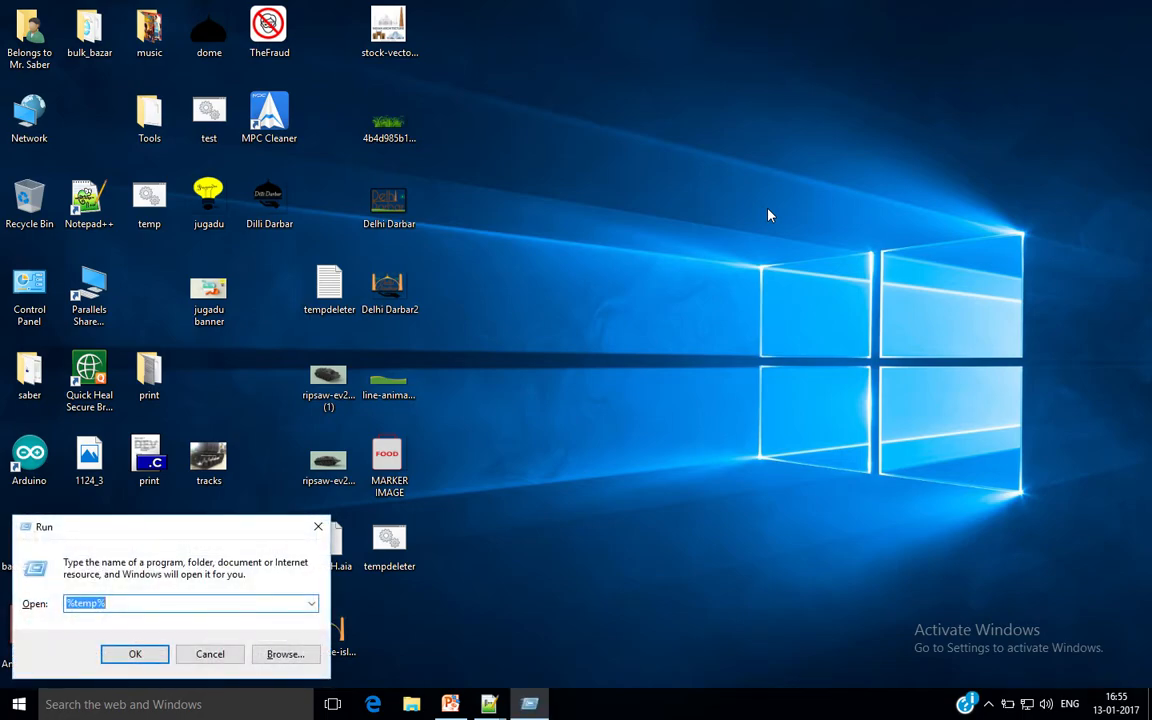
left_click(135, 653)
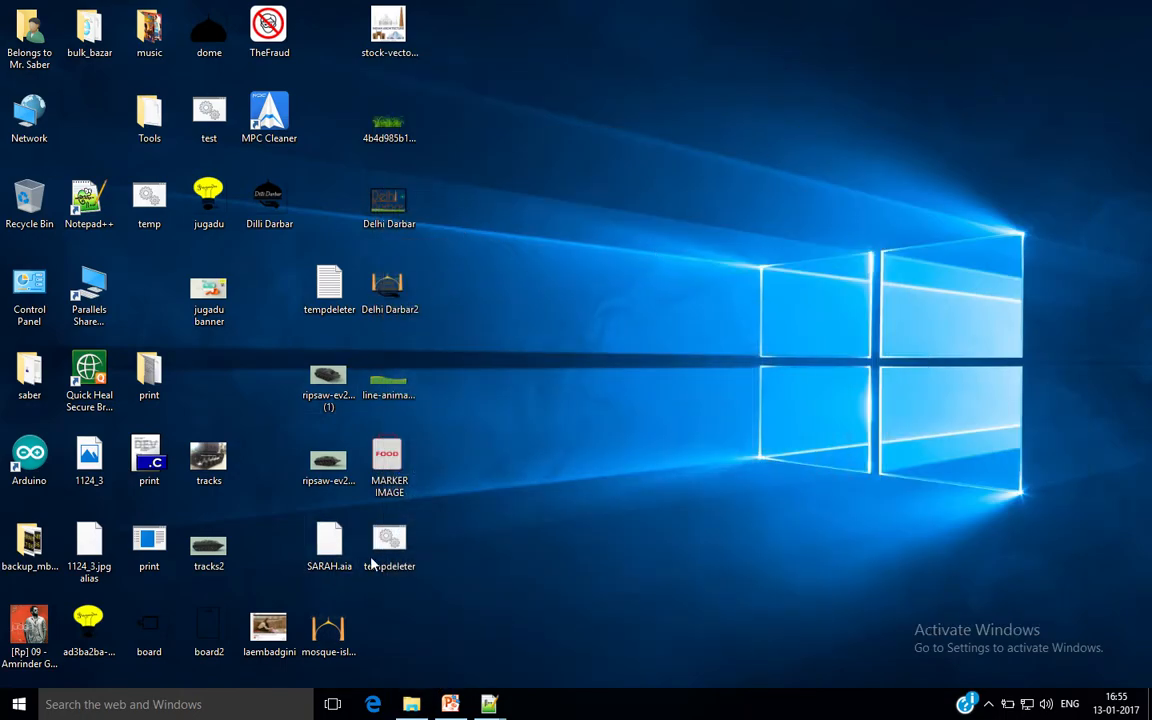
left_click(389, 540)
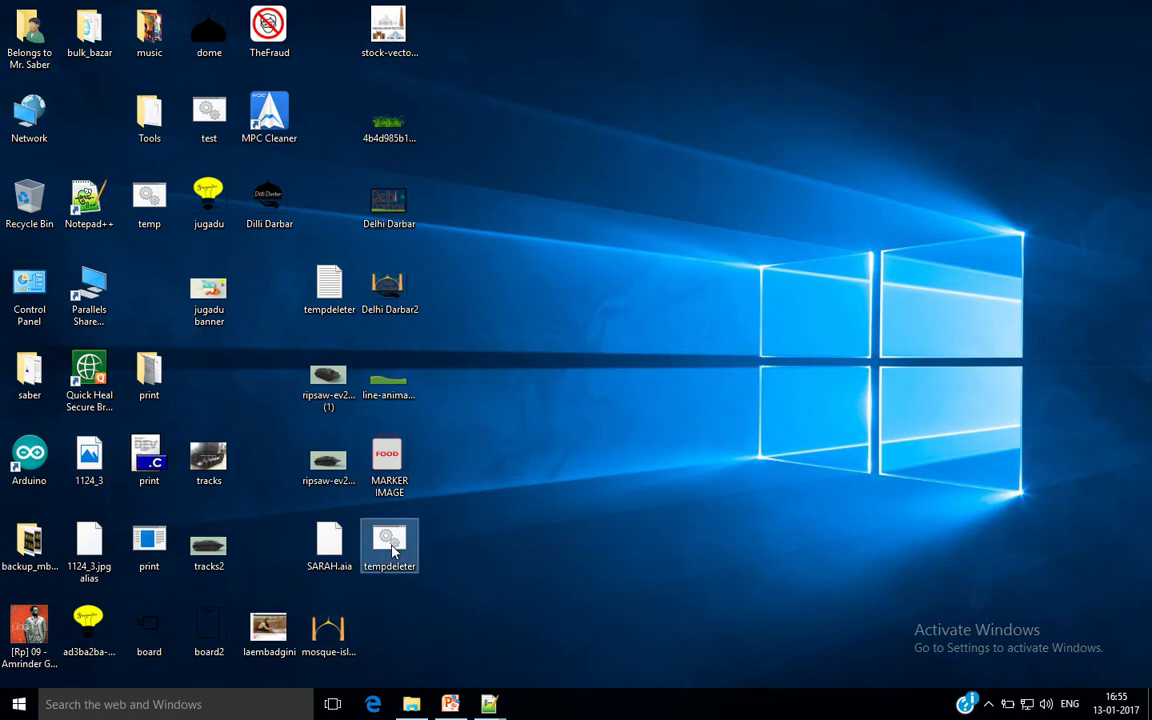
Step: Run tempdeleter.bat, confirm at the prompt, and review the delete output
double_click(389, 545)
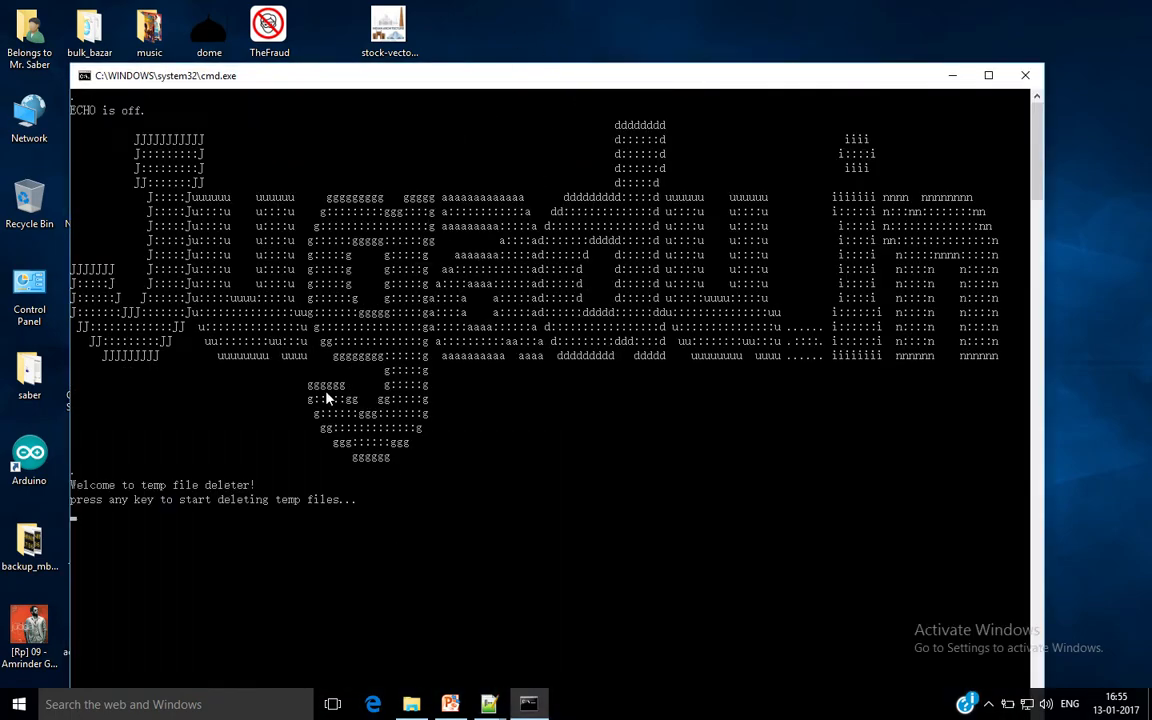
mouse_move(145, 493)
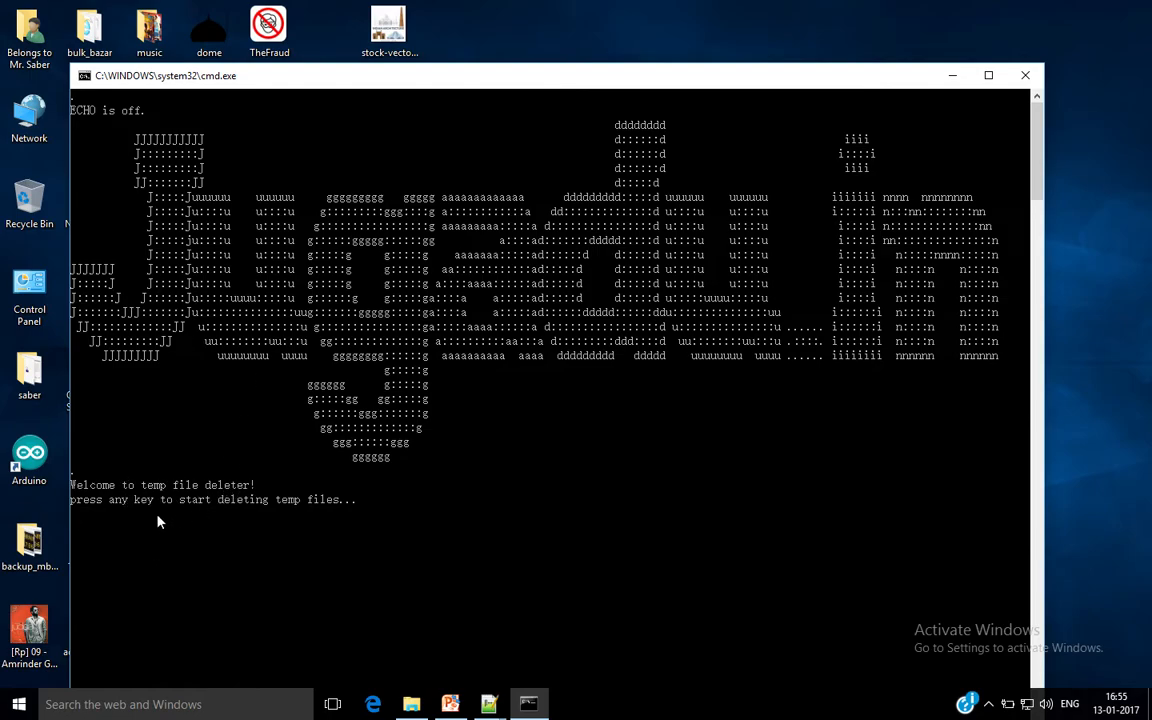
mouse_move(267, 529)
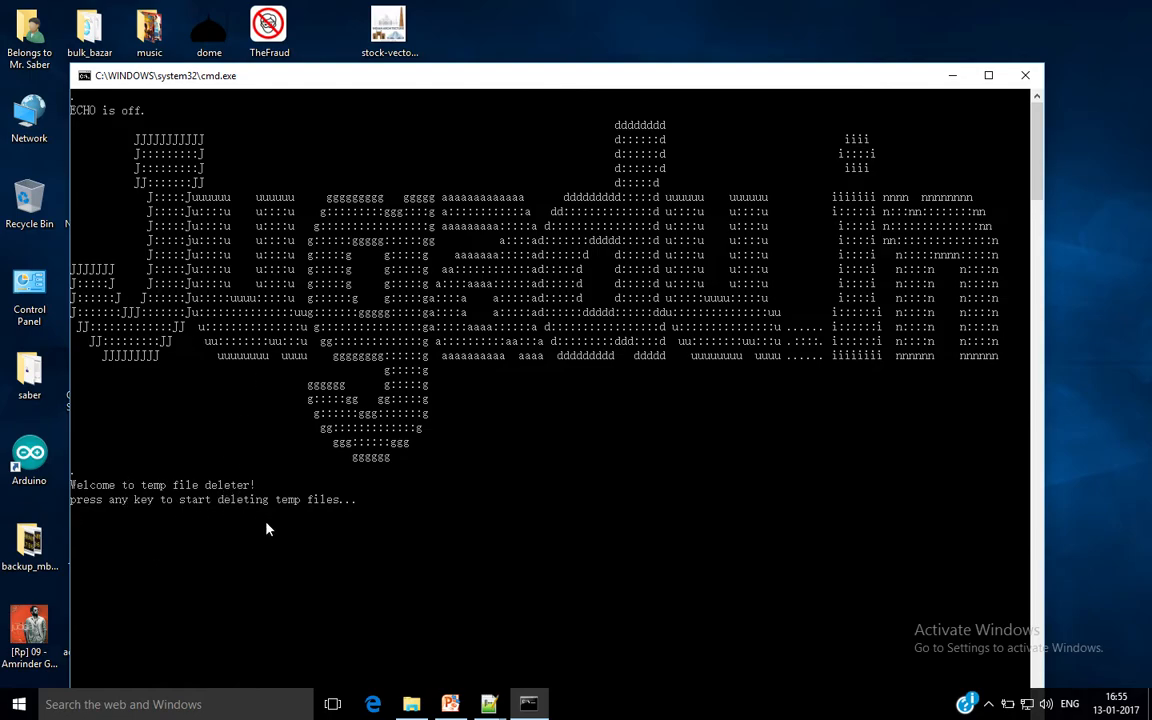
key("enter")
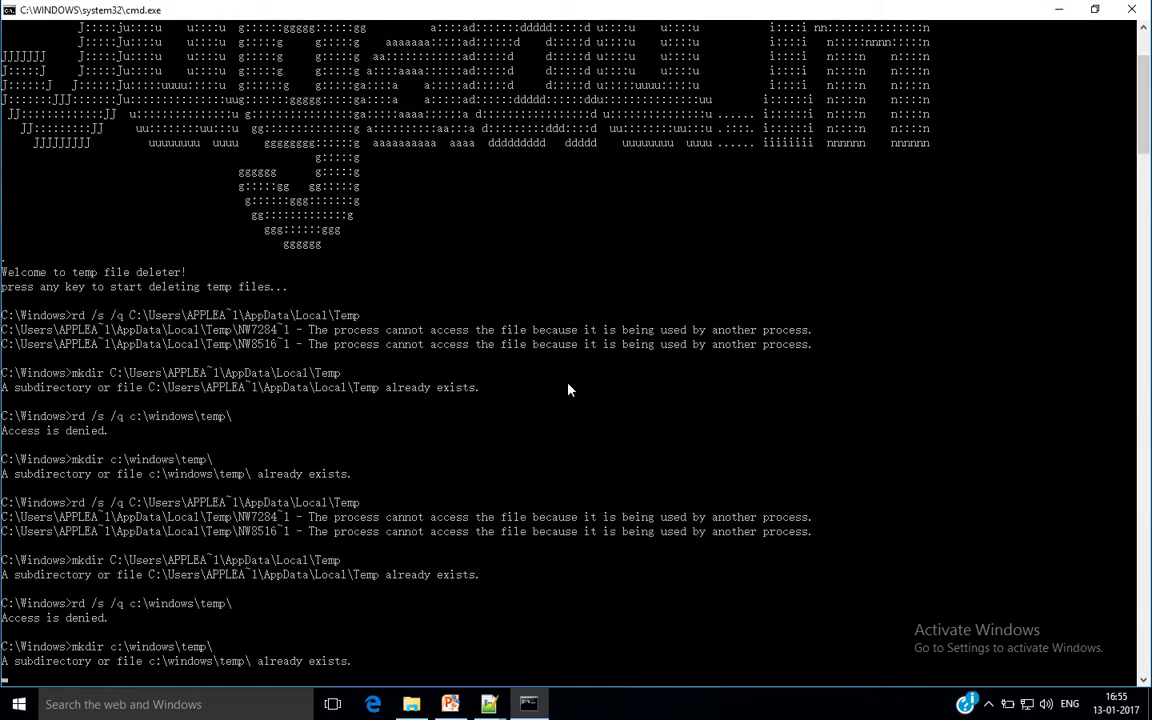
mouse_move(305, 538)
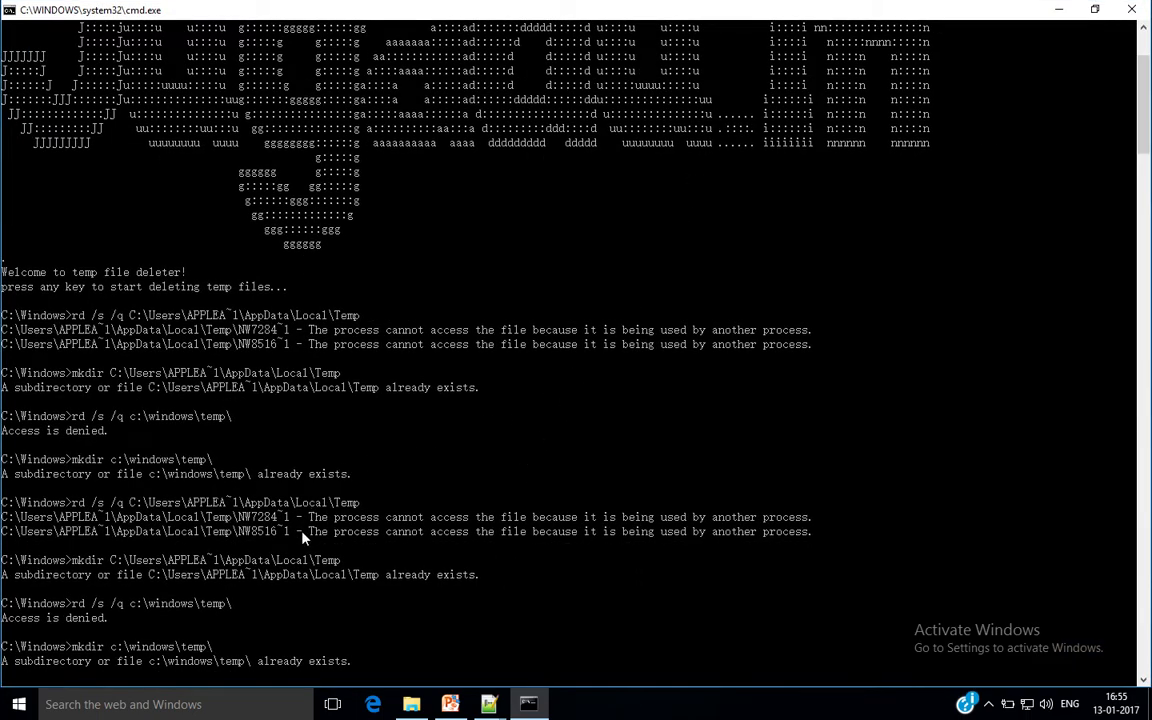
scroll("down", 3)
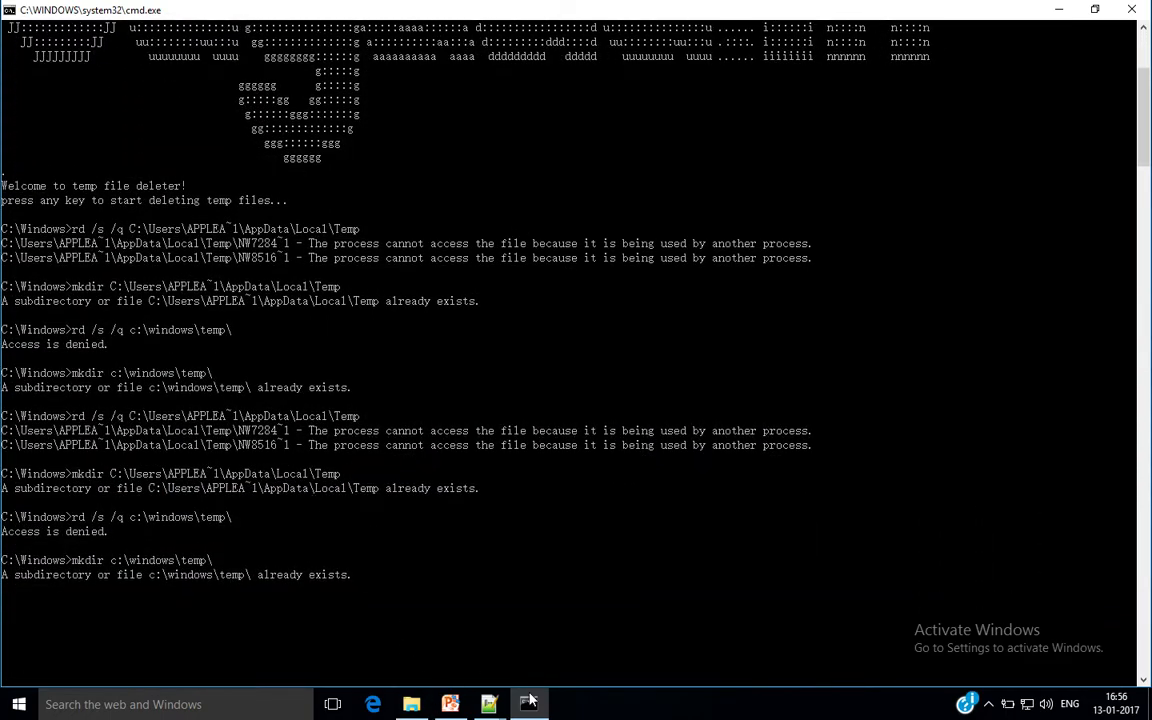
mouse_move(411, 704)
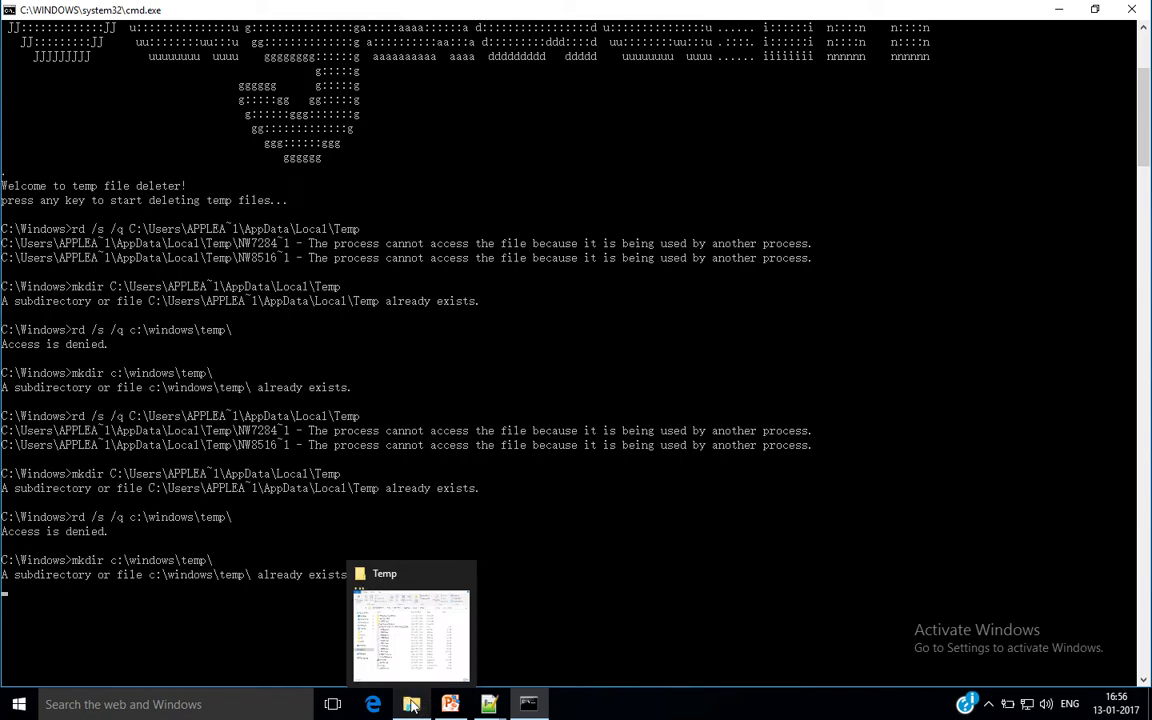
Step: Check the Temp folder window and open the leftover nw8516_1115 folder
left_click(411, 630)
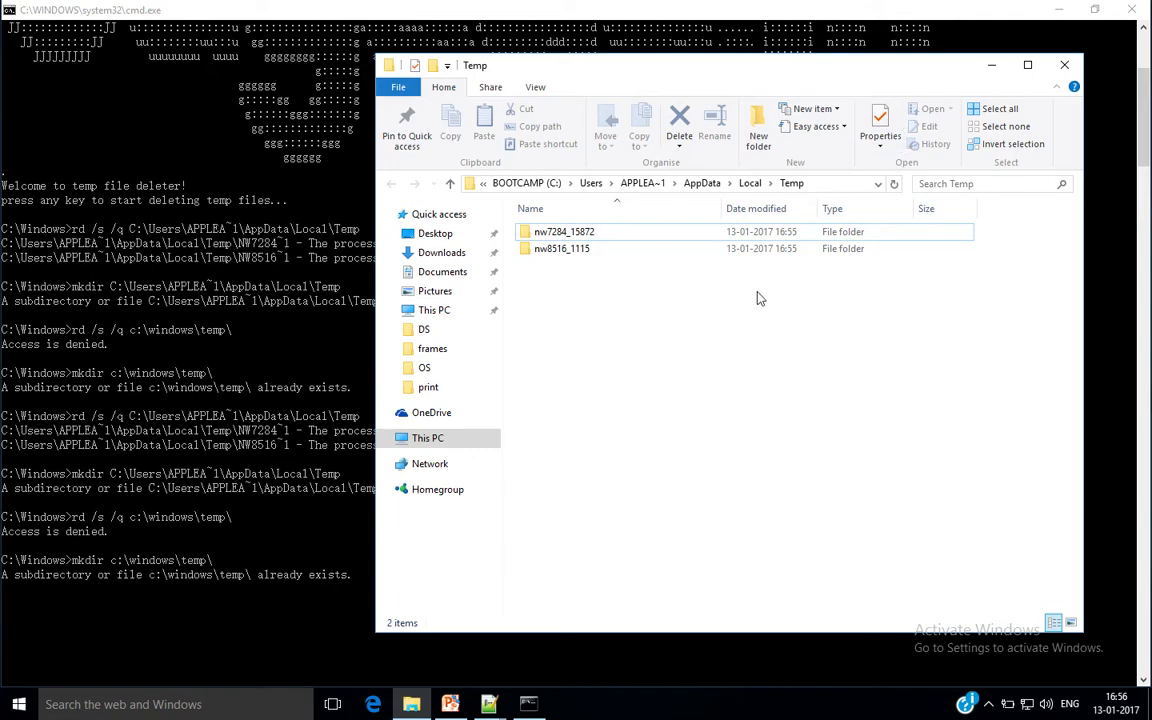
mouse_move(672, 398)
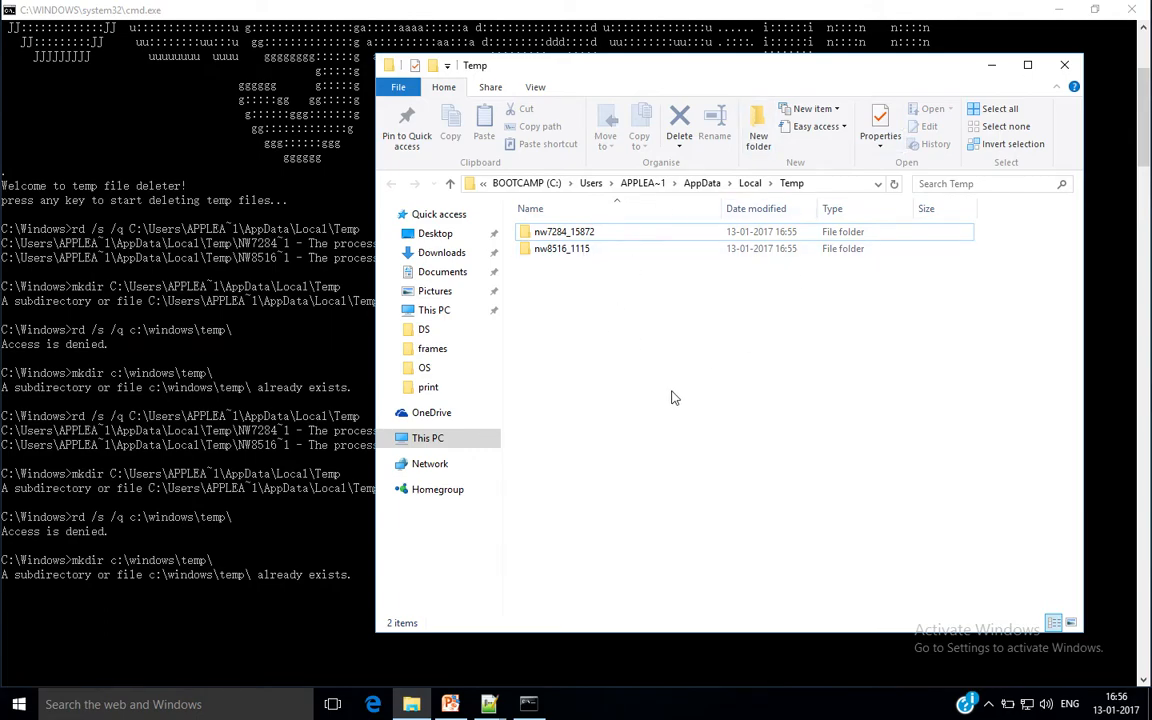
left_click(564, 231)
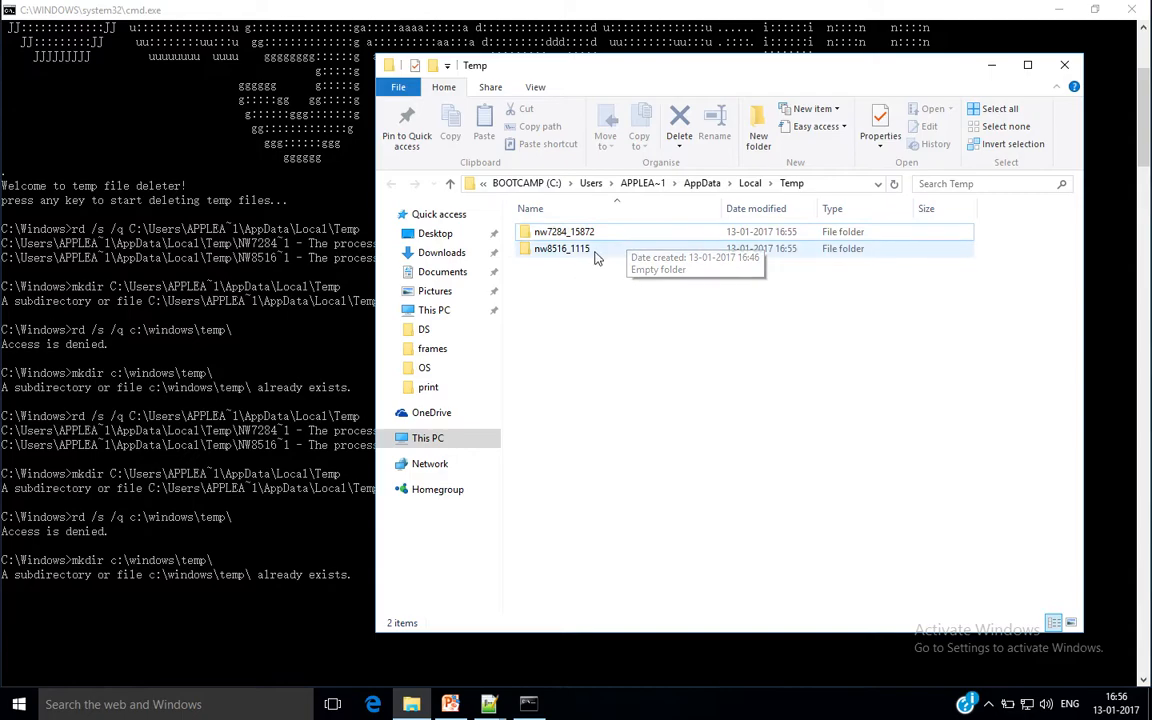
double_click(564, 231)
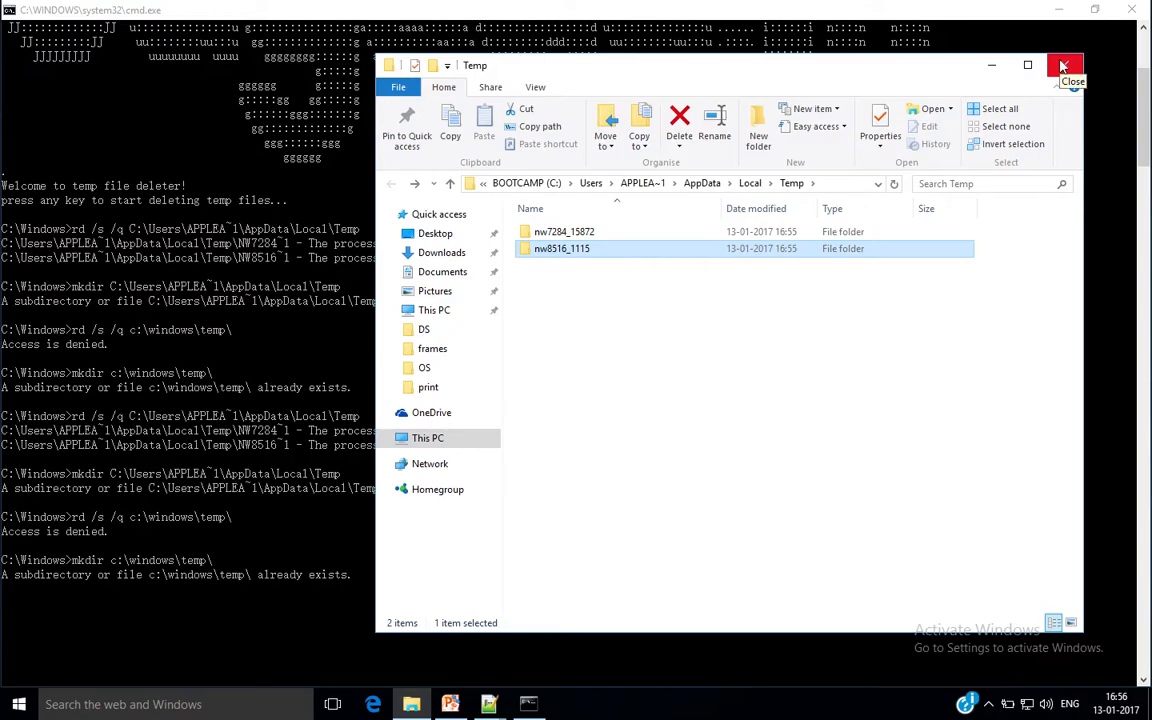
mouse_move(437, 535)
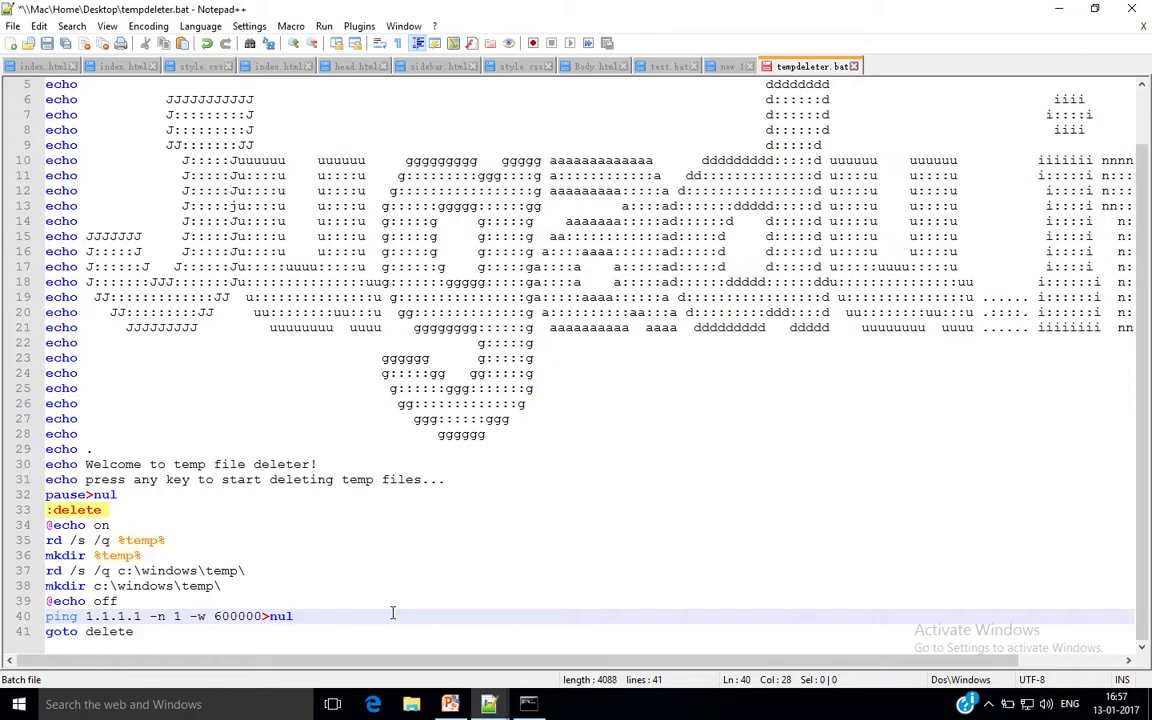
Step: Add a zero to the ping -w value, making it 6000000
type("0")
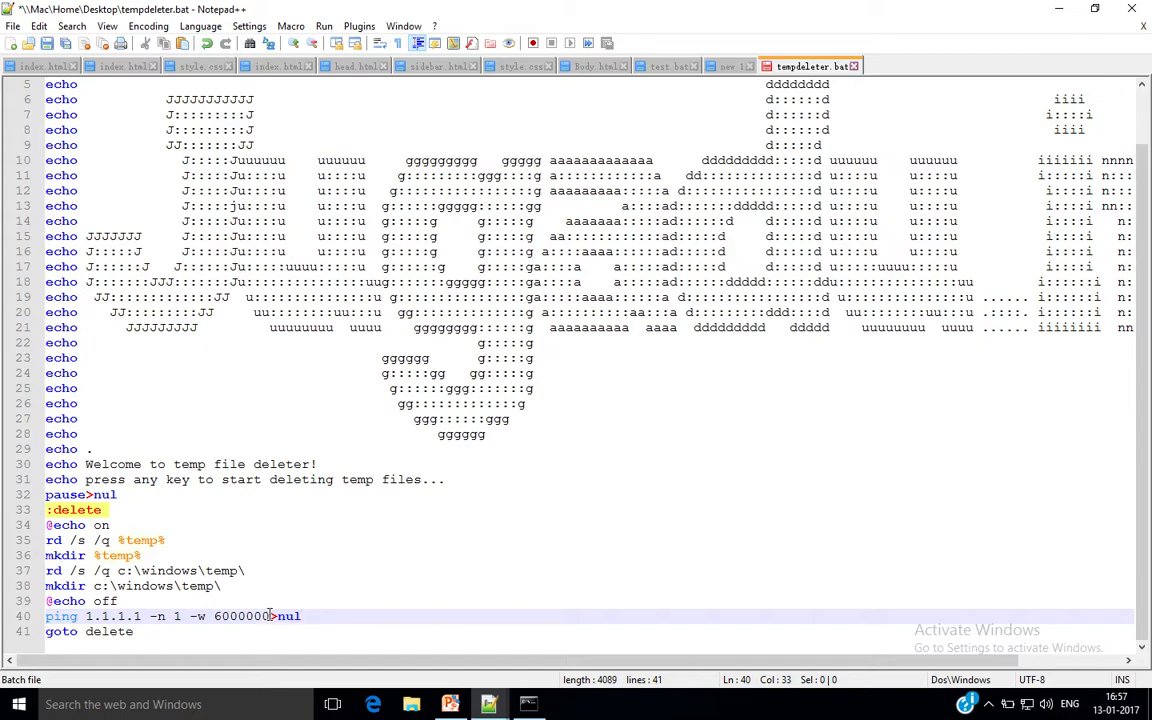
mouse_move(797, 686)
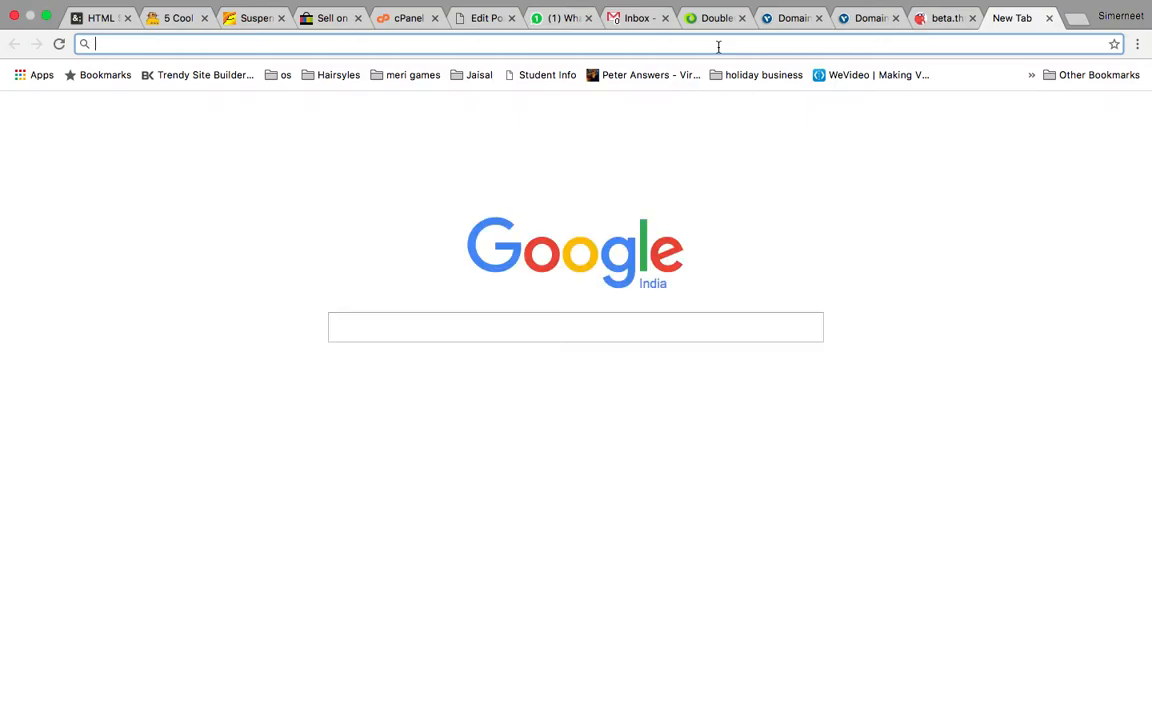
Step: Search 'hours to millis' and switch the converter result to seconds (3600)
type("milli")
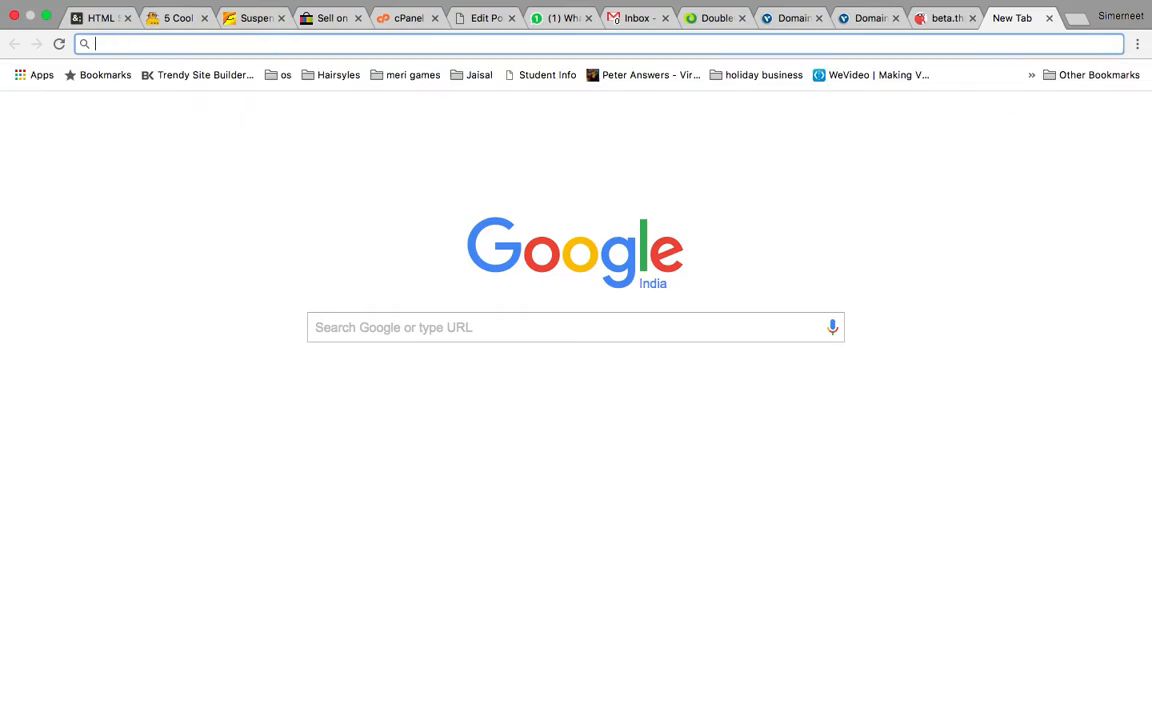
type("hours to")
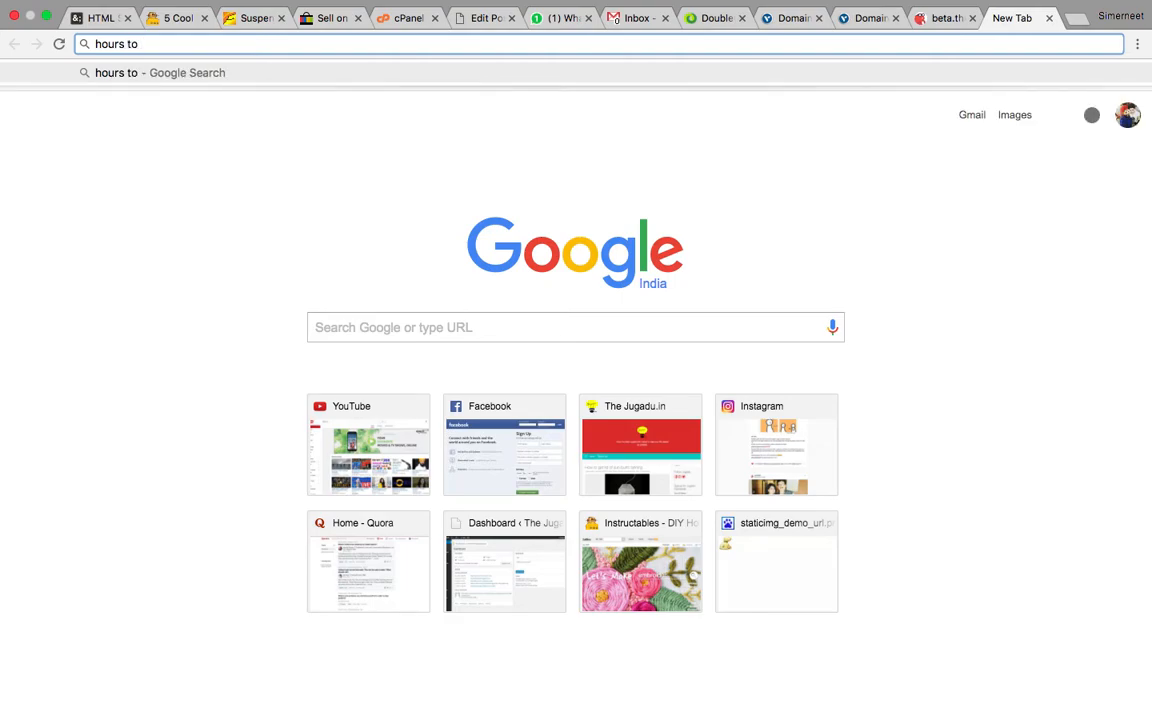
type("millis&oq=hours+to+millis&aqs=chrome..69i57.11657j0j7&sourceid=chrome&ie=UTF-8")
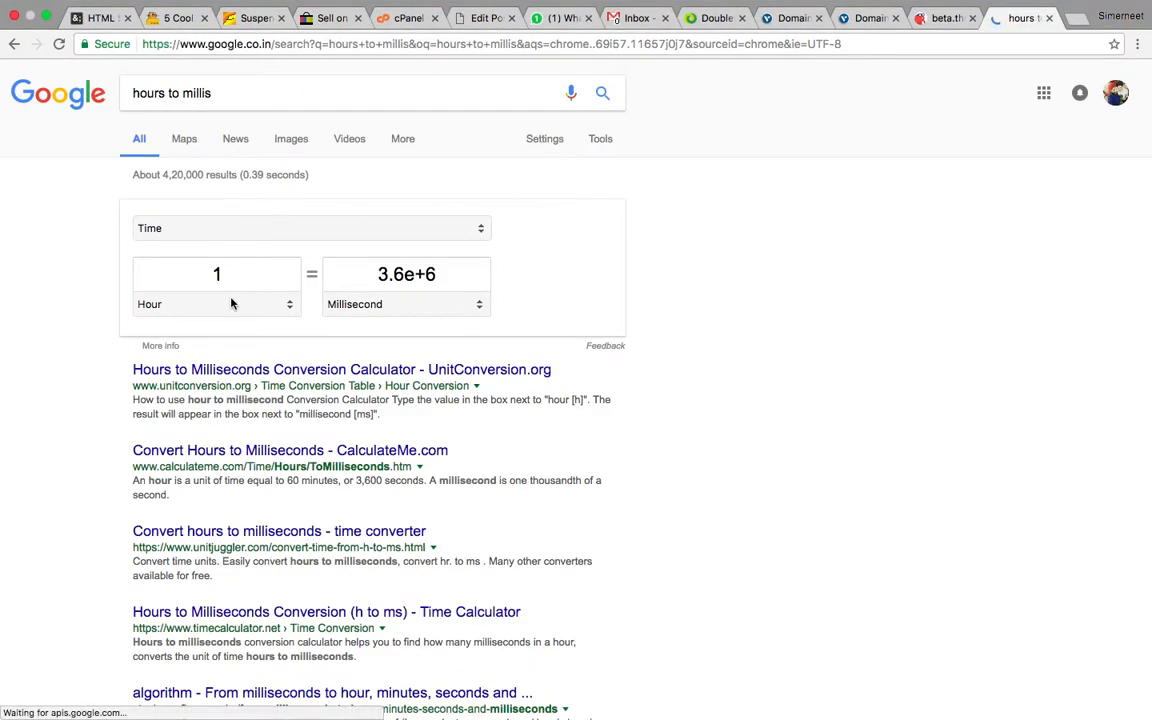
left_click(217, 274)
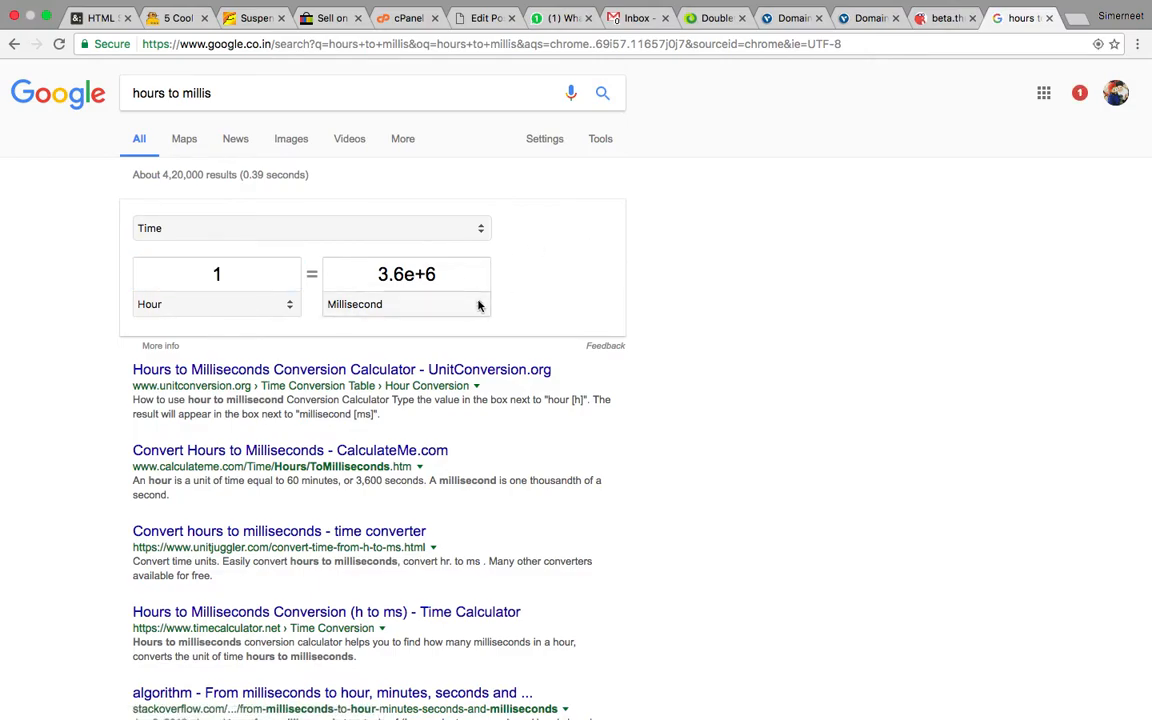
left_click(405, 304)
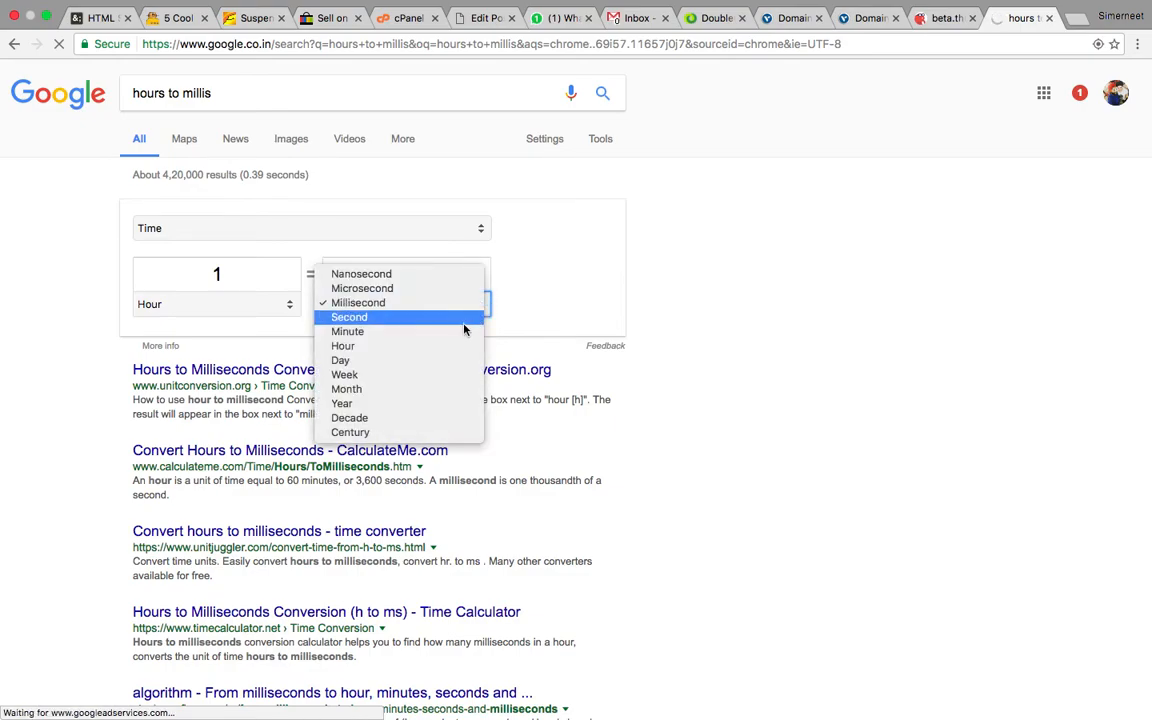
left_click(349, 317)
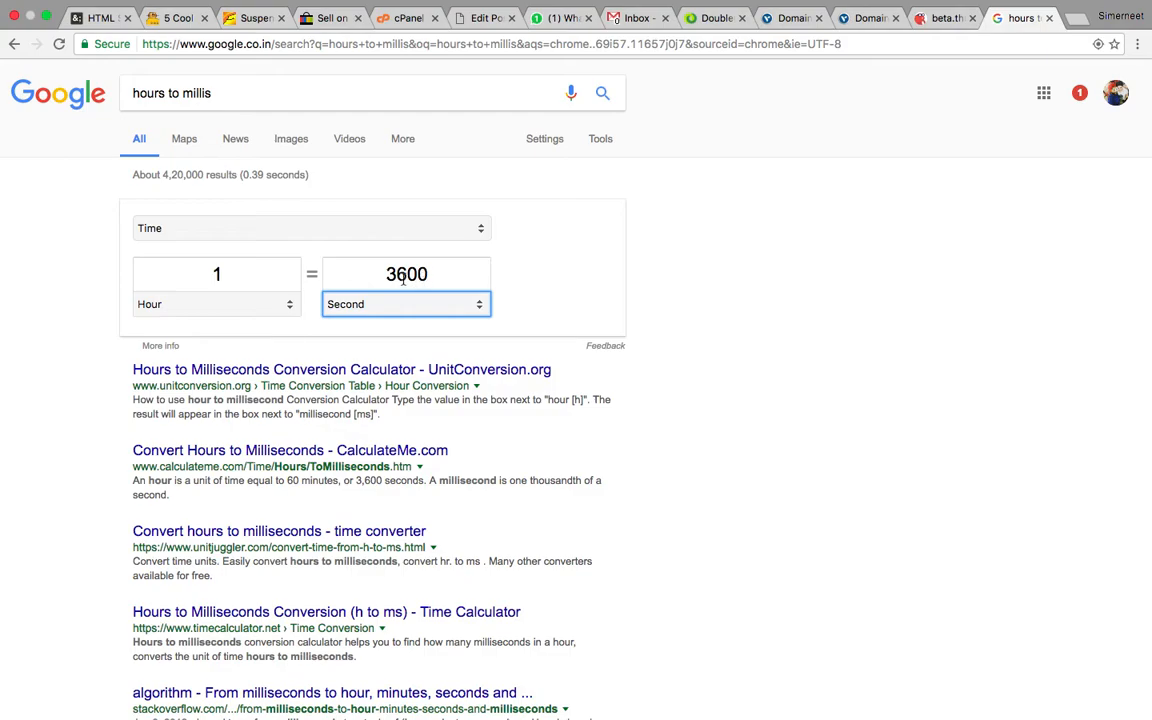
mouse_move(390, 317)
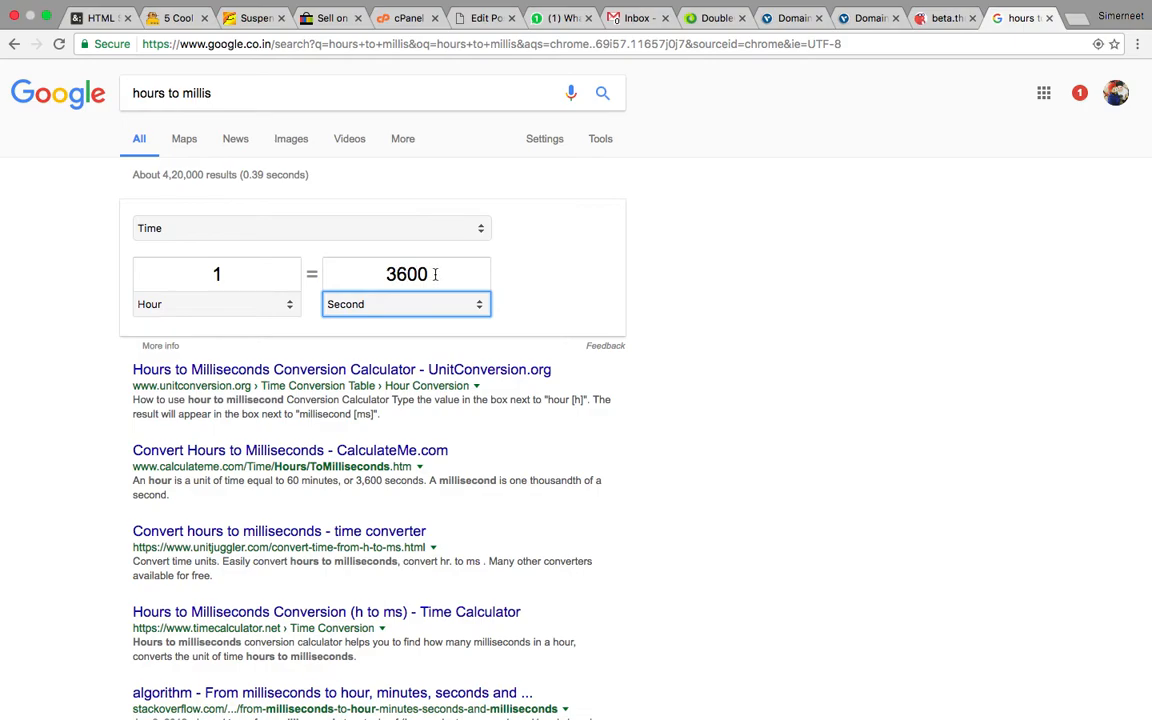
mouse_move(420, 285)
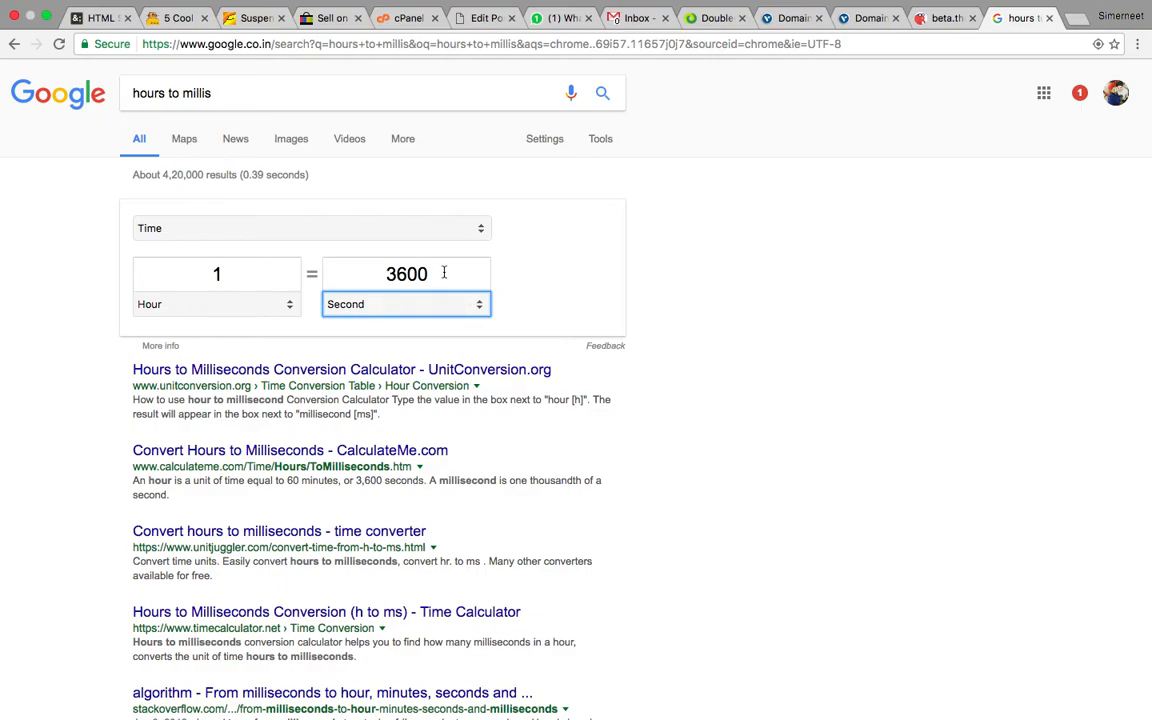
mouse_move(544, 323)
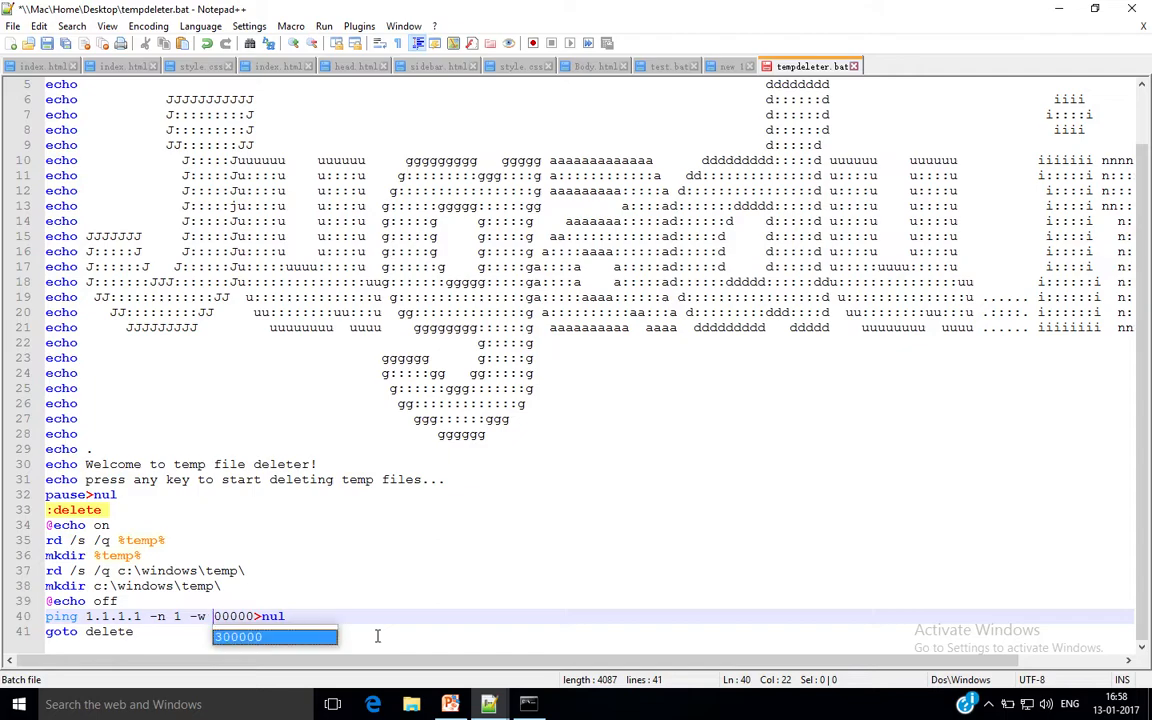
Step: Set the ping -w value to 3600000, save, and return to Command Prompt
type("3600000")
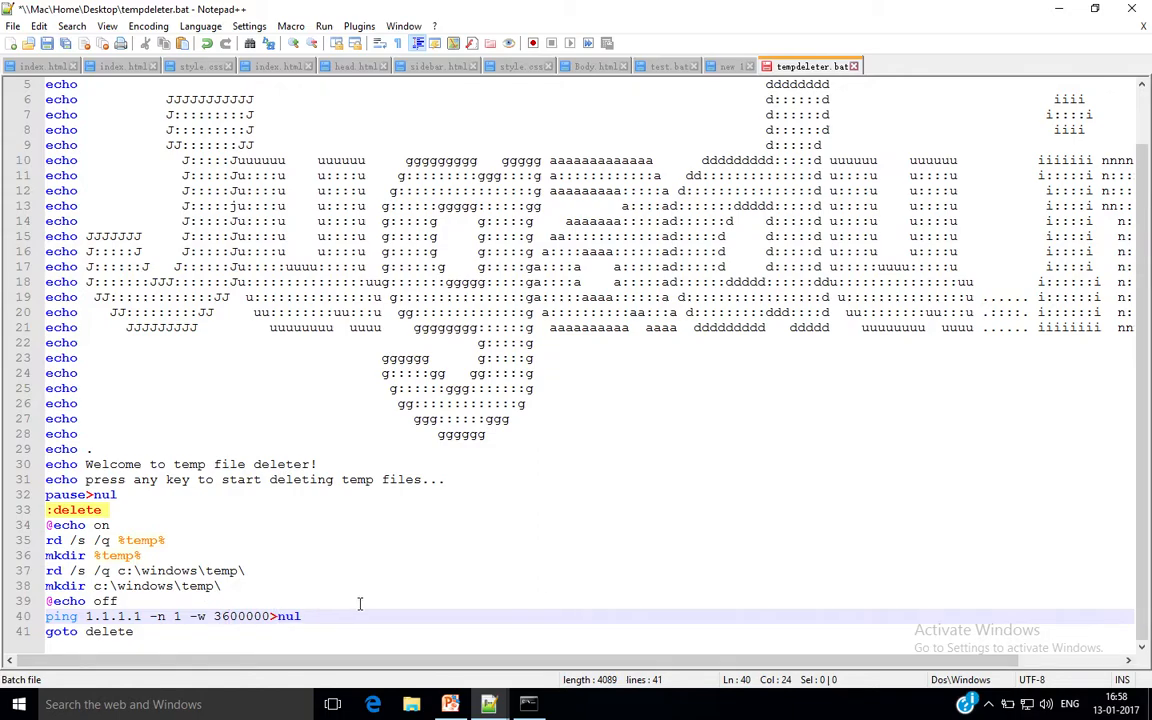
mouse_move(267, 628)
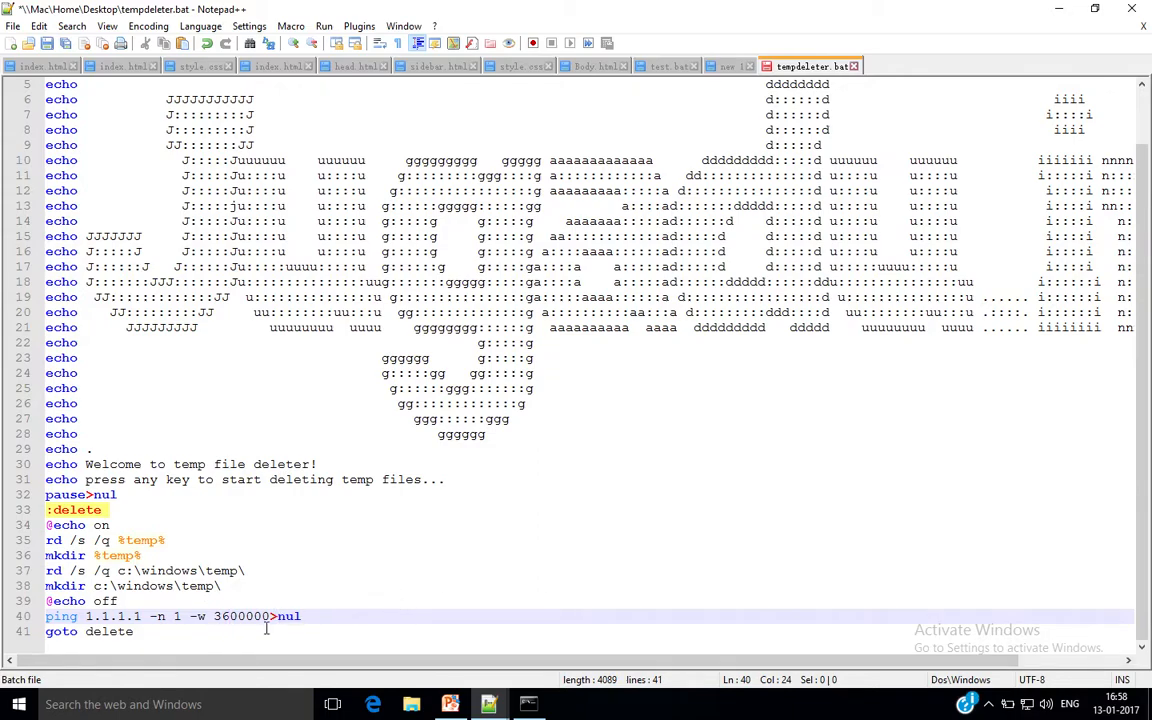
mouse_move(231, 645)
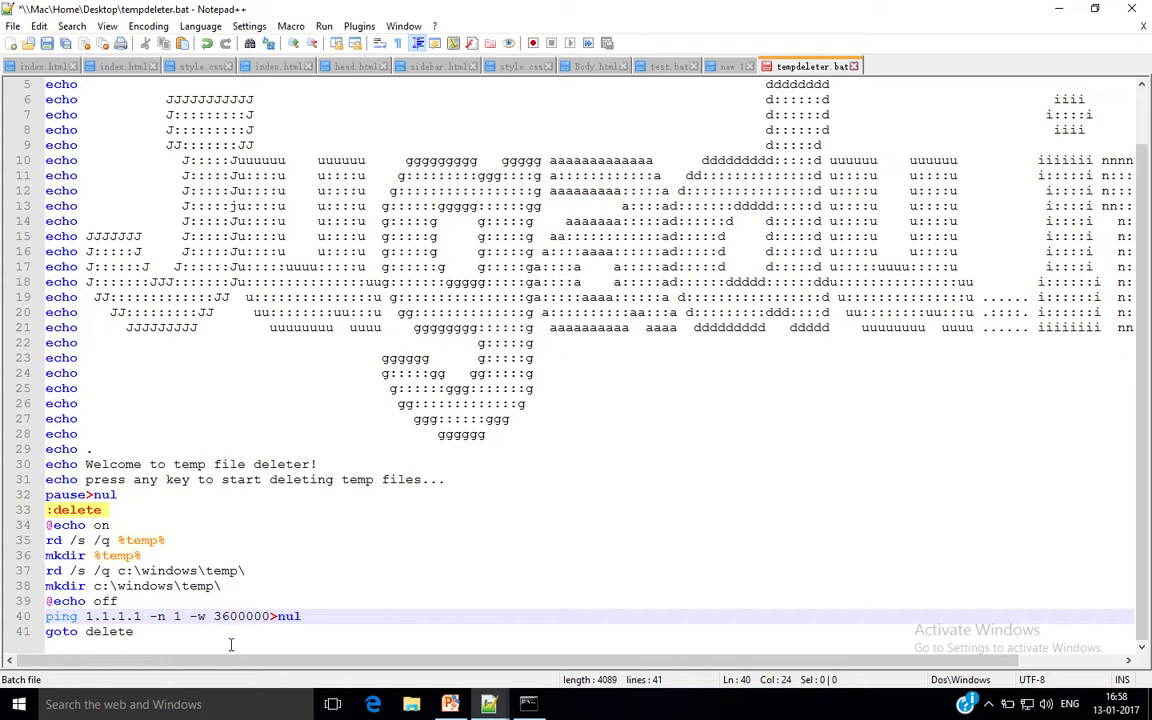
mouse_move(380, 543)
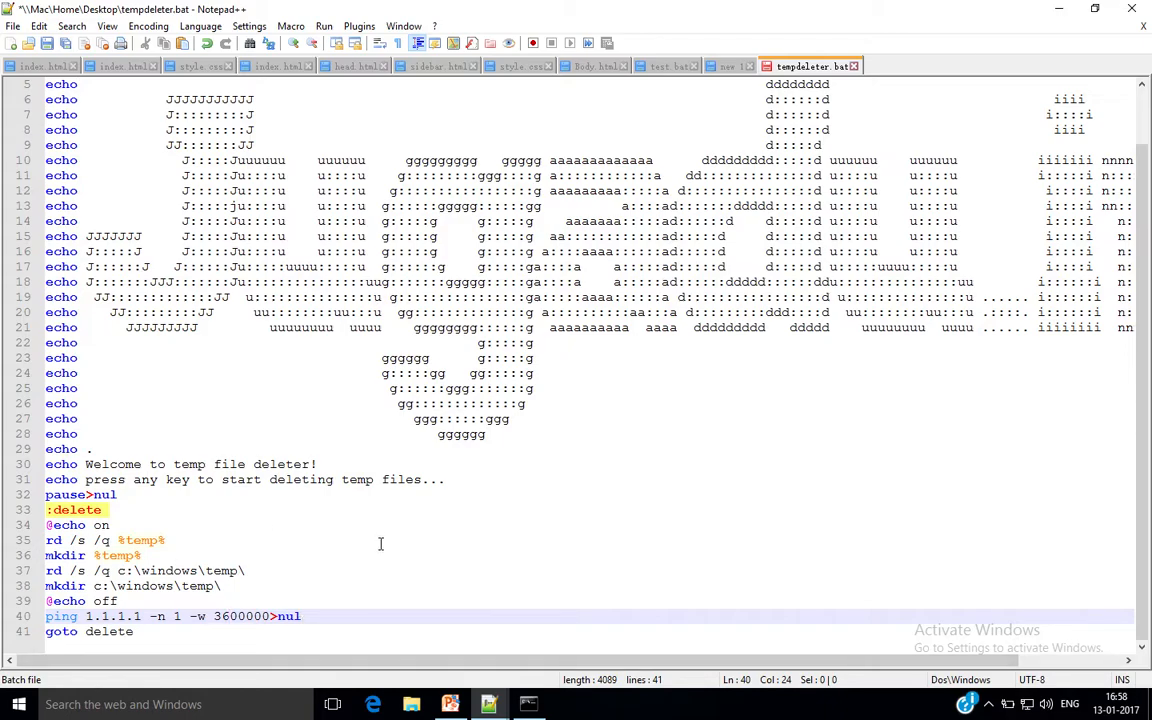
left_click(13, 26)
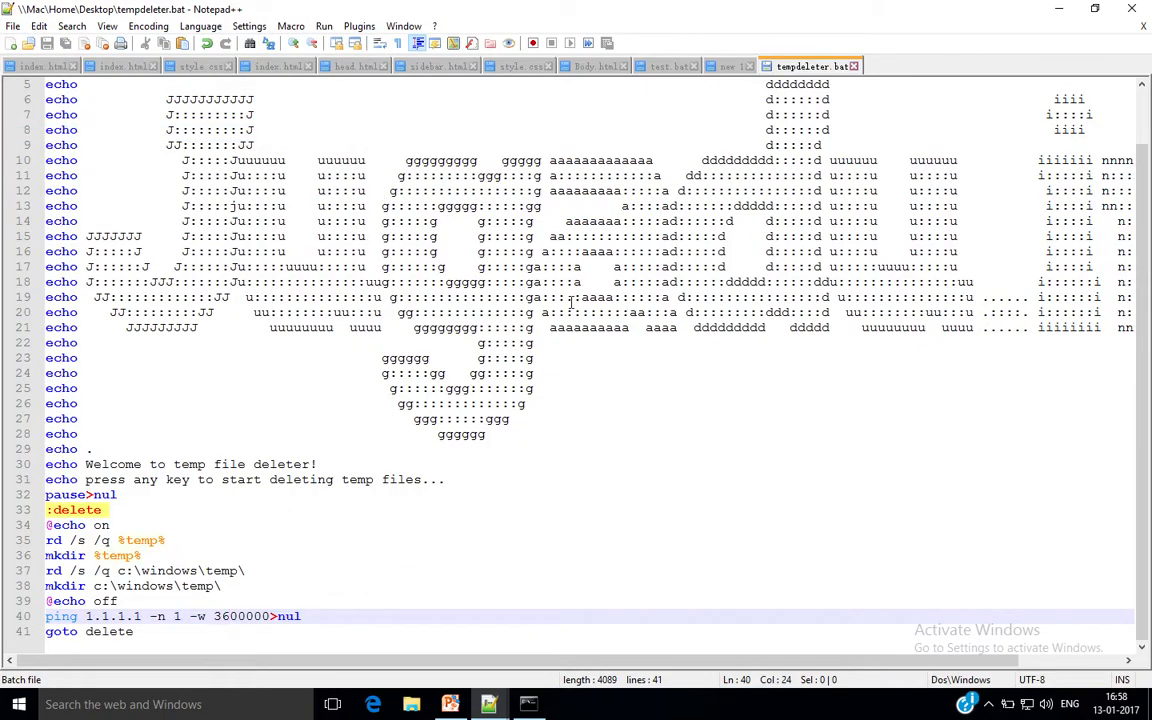
left_click(528, 704)
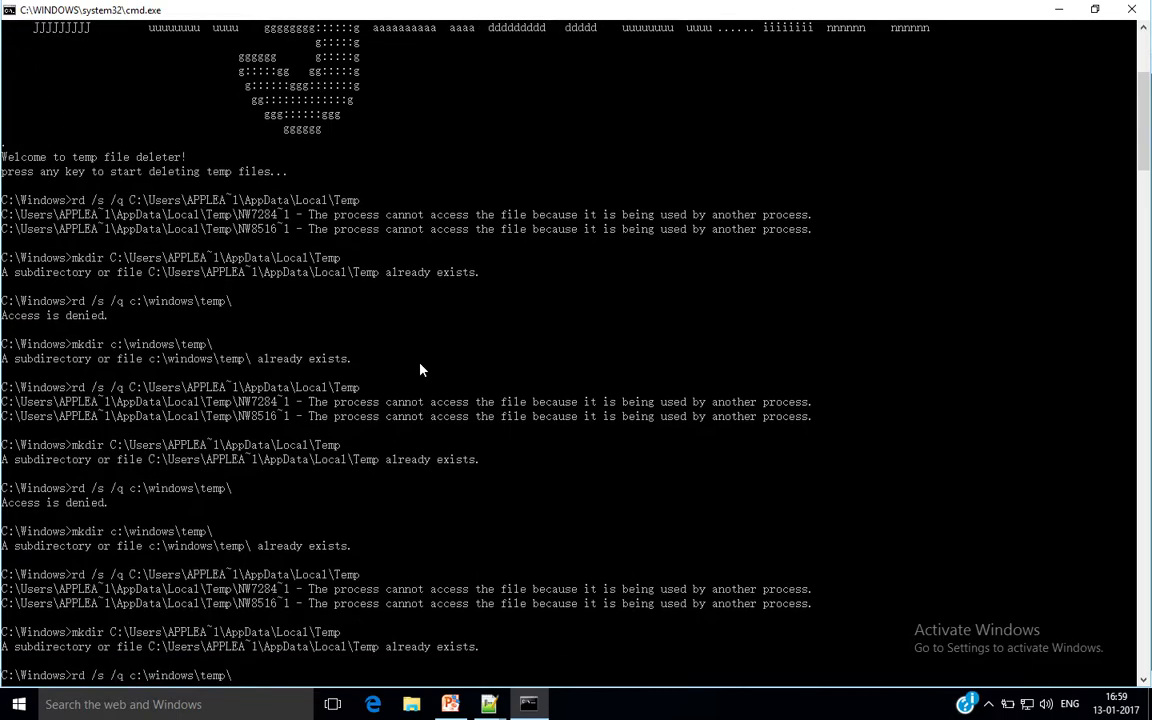
Step: Scroll through the old script output and close that Command Prompt window
scroll("down", 3)
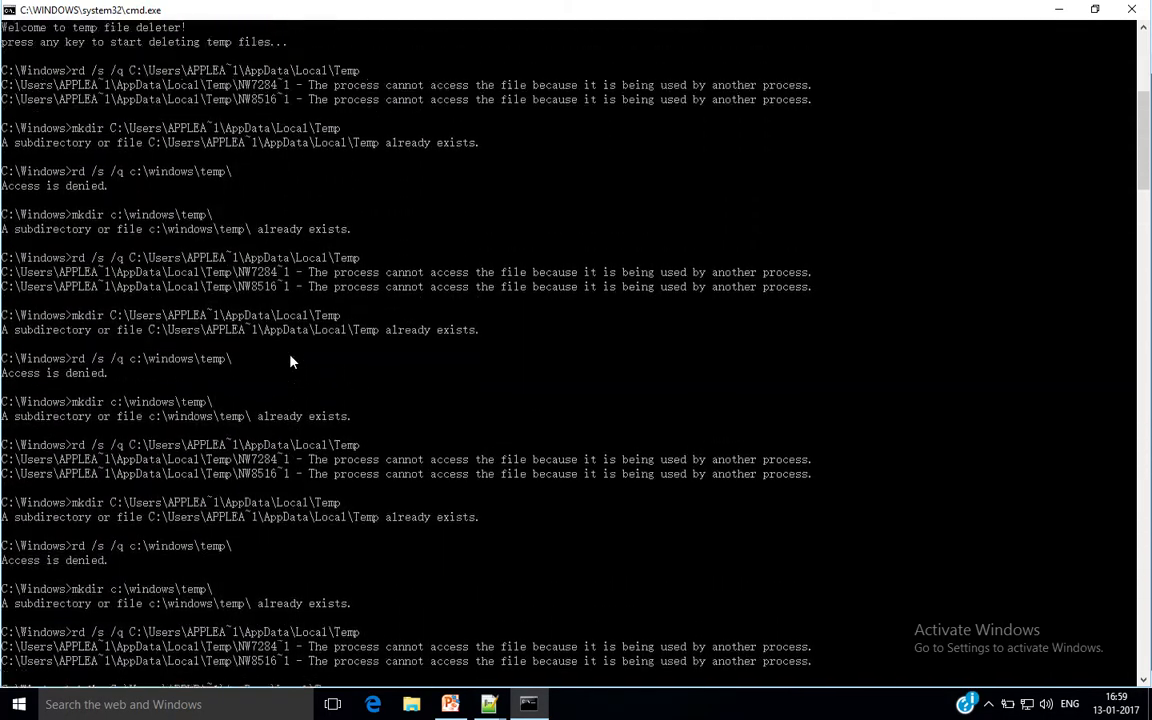
scroll("down", 3)
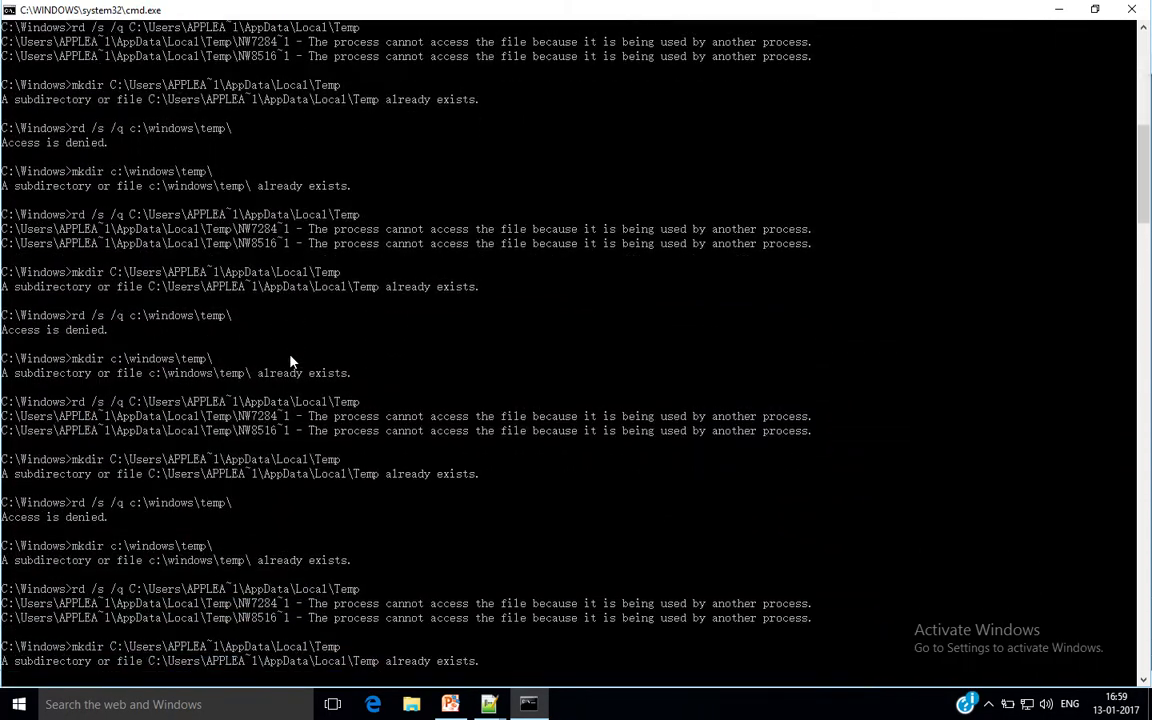
left_click(489, 704)
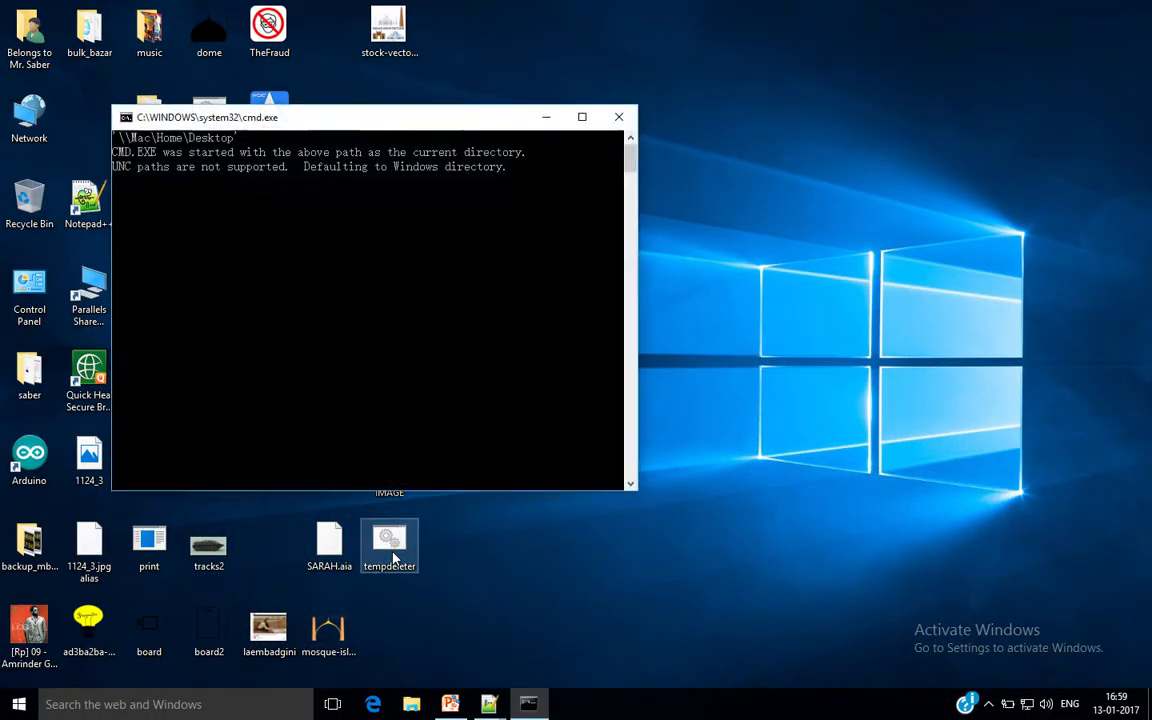
Step: Relaunch tempdeleter, maximize the cmd window, and scroll through its delete output
double_click(389, 540)
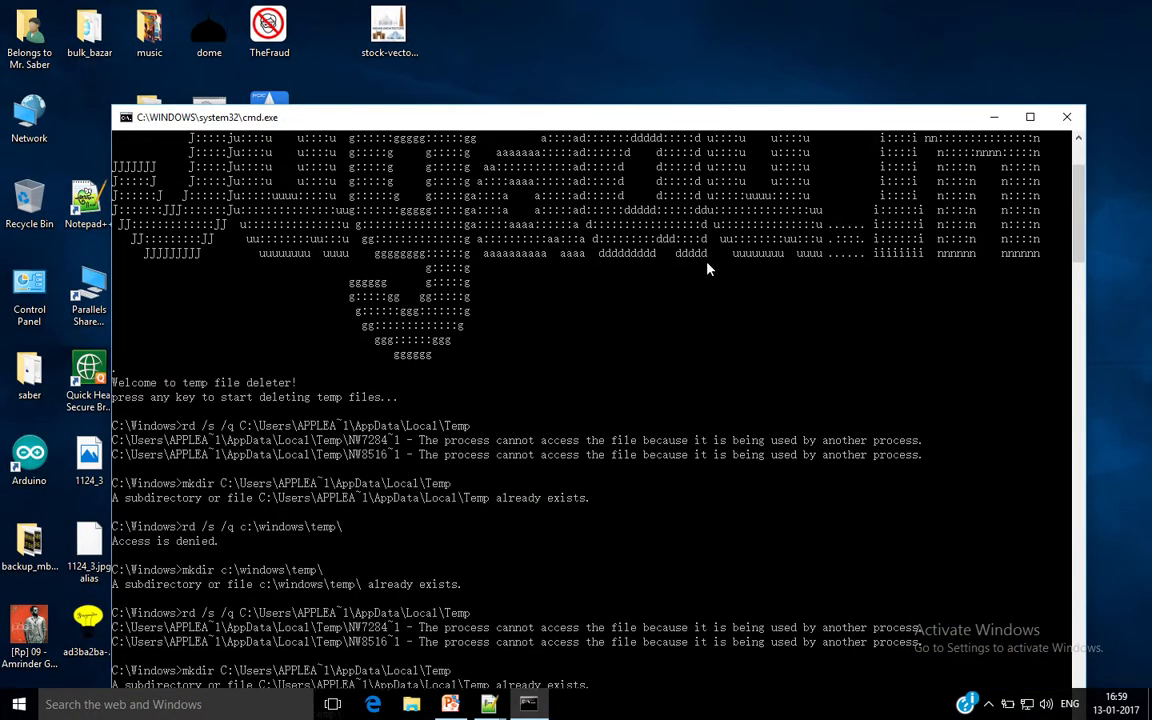
left_click_drag(590, 117, 610, 4)
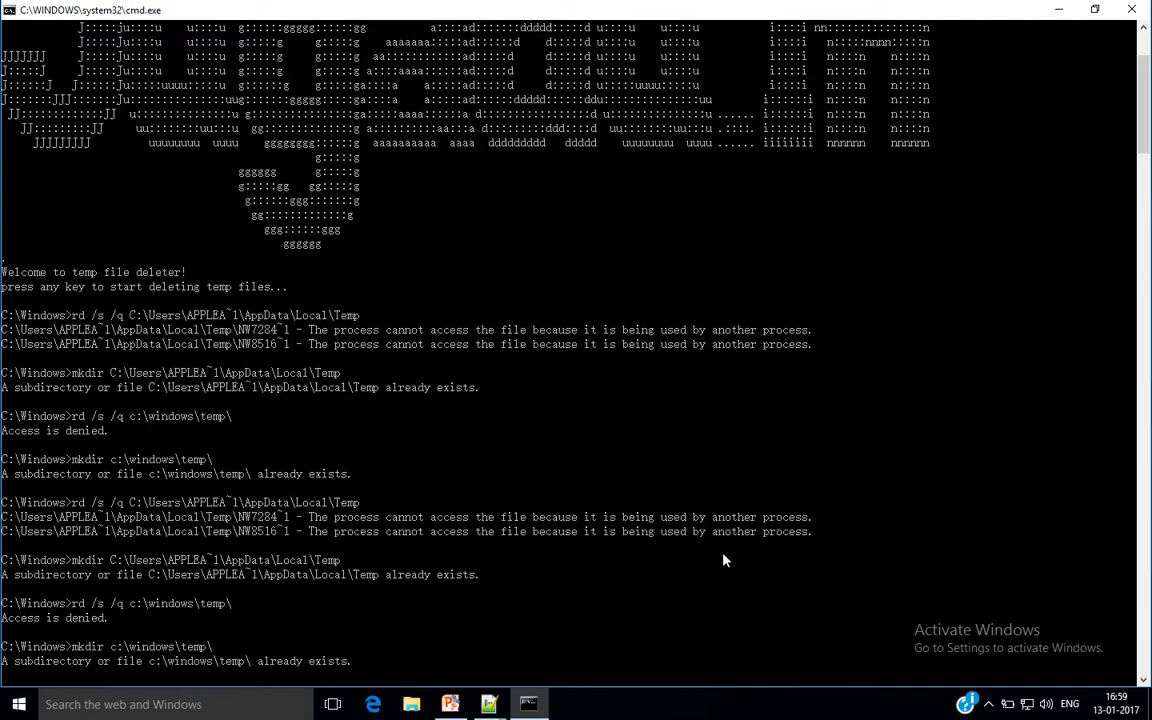
mouse_move(630, 552)
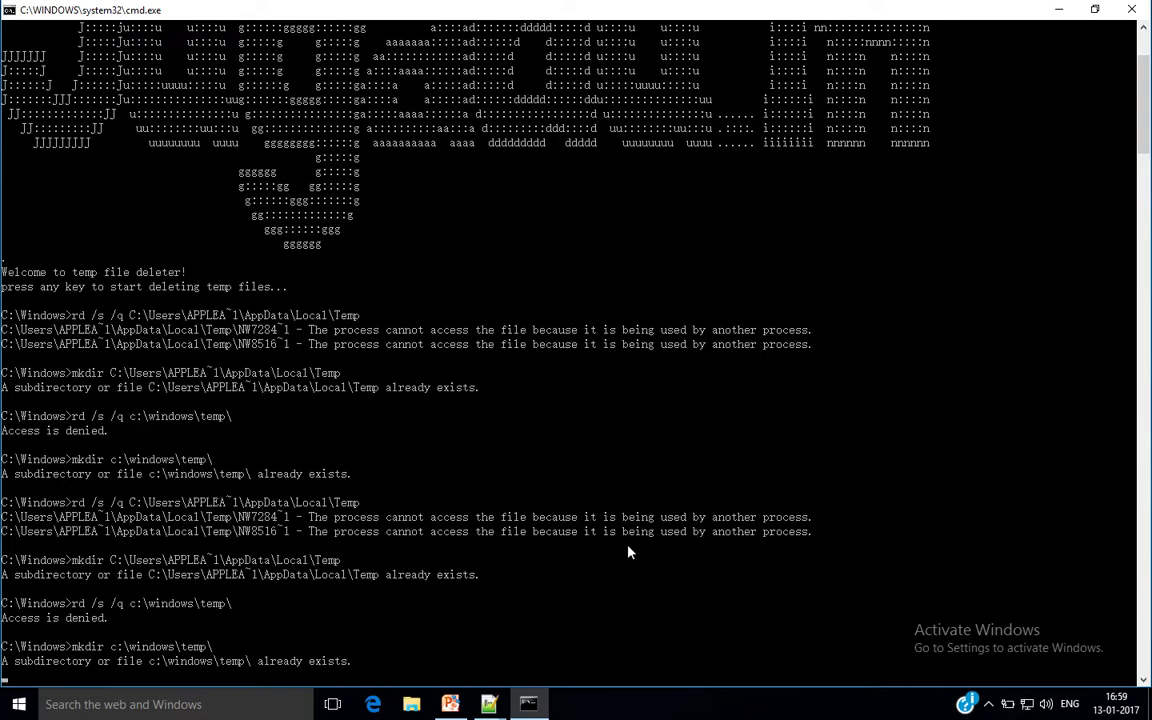
mouse_move(700, 217)
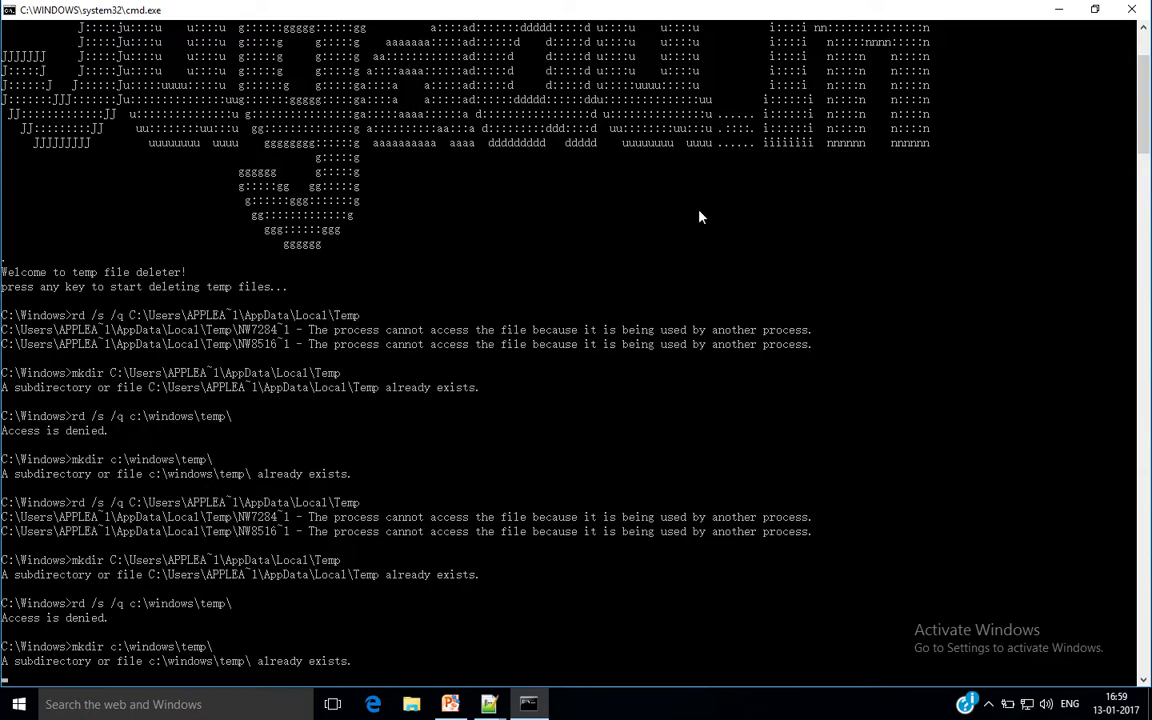
scroll("down", 3)
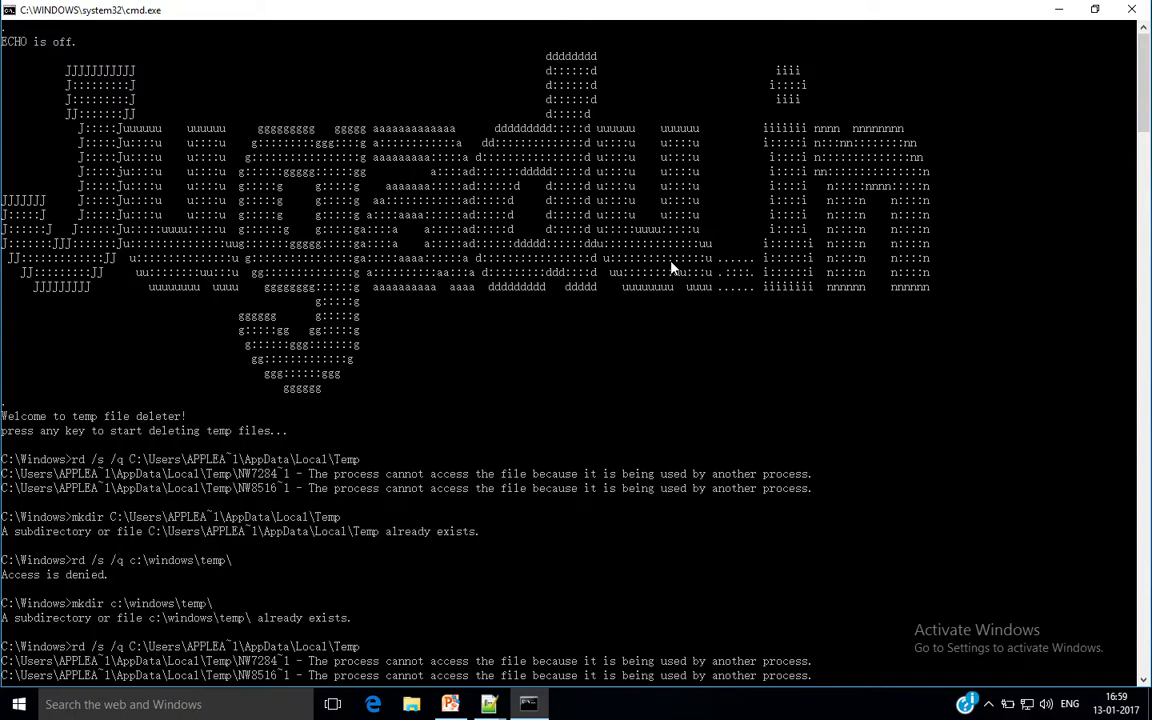
mouse_move(324, 439)
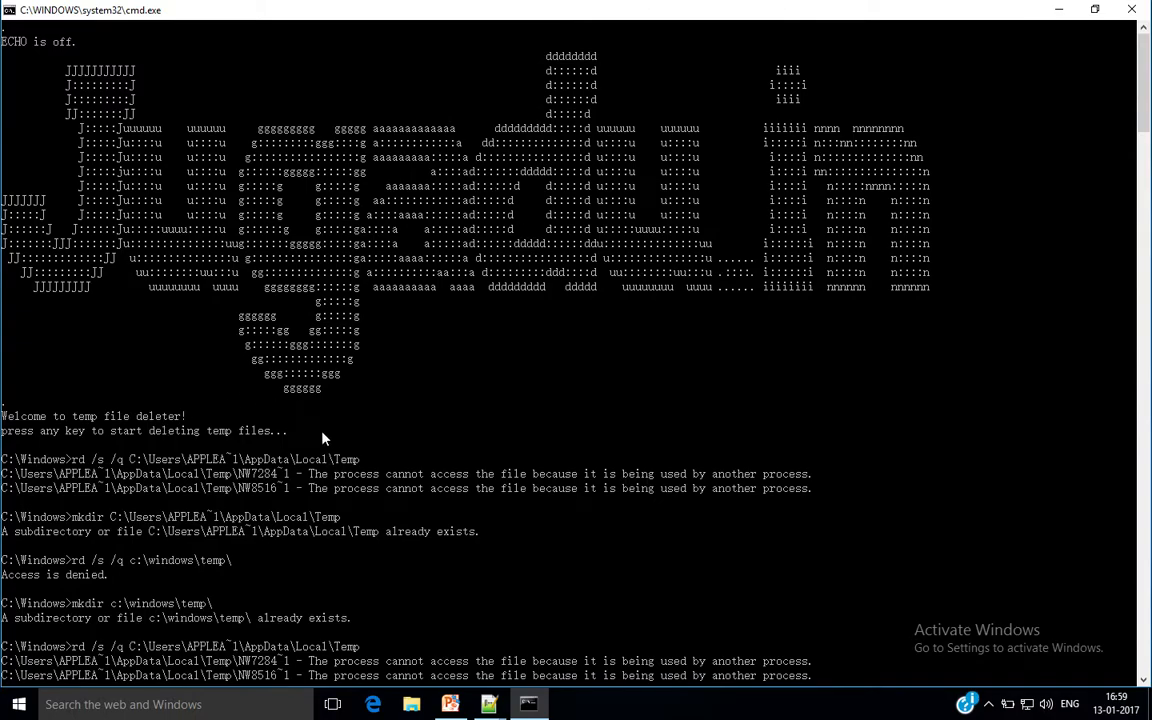
scroll("down", 3)
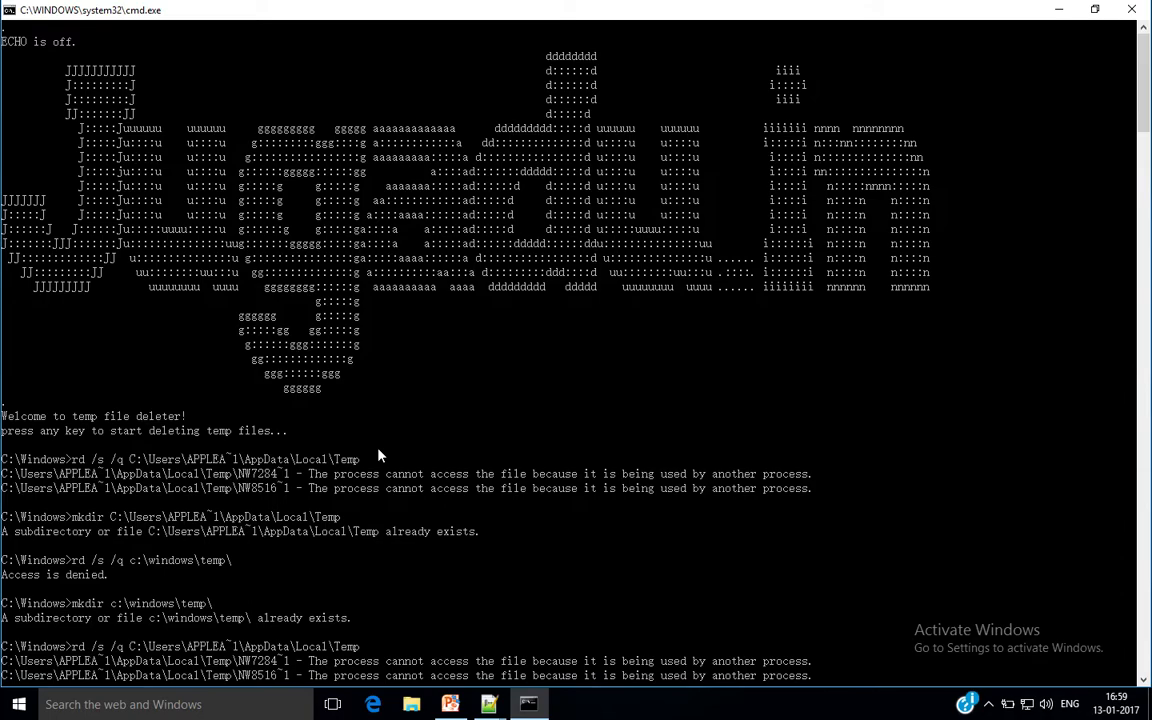
scroll("down", 3)
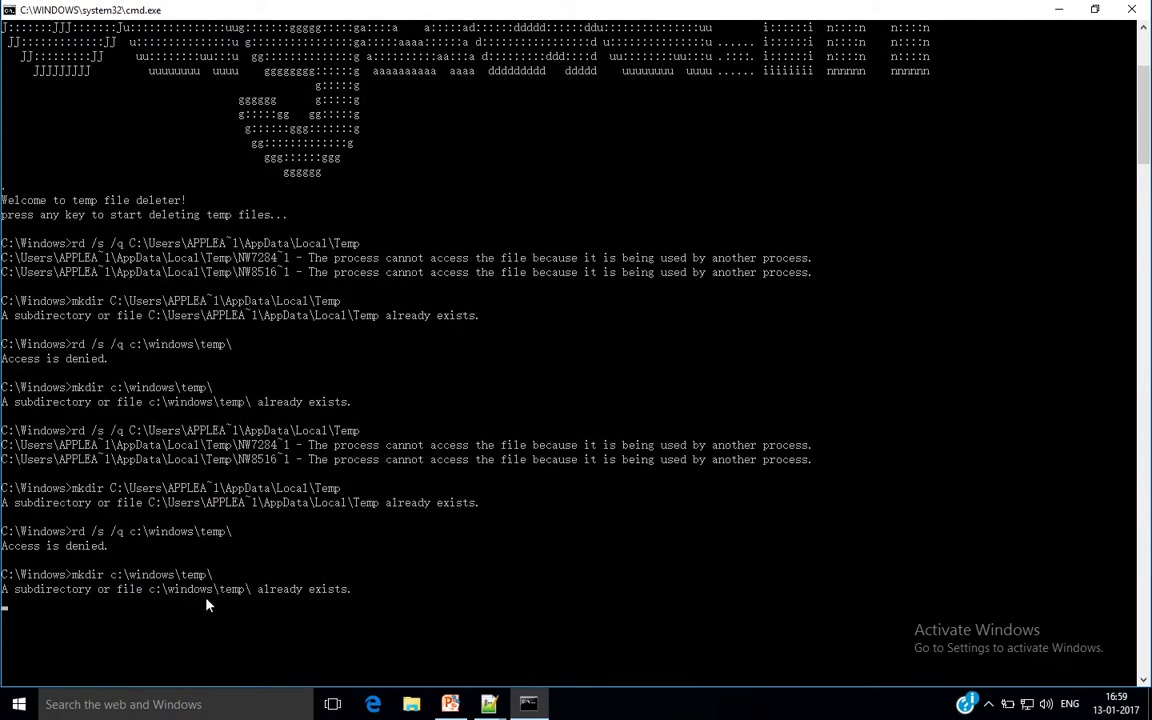
mouse_move(230, 611)
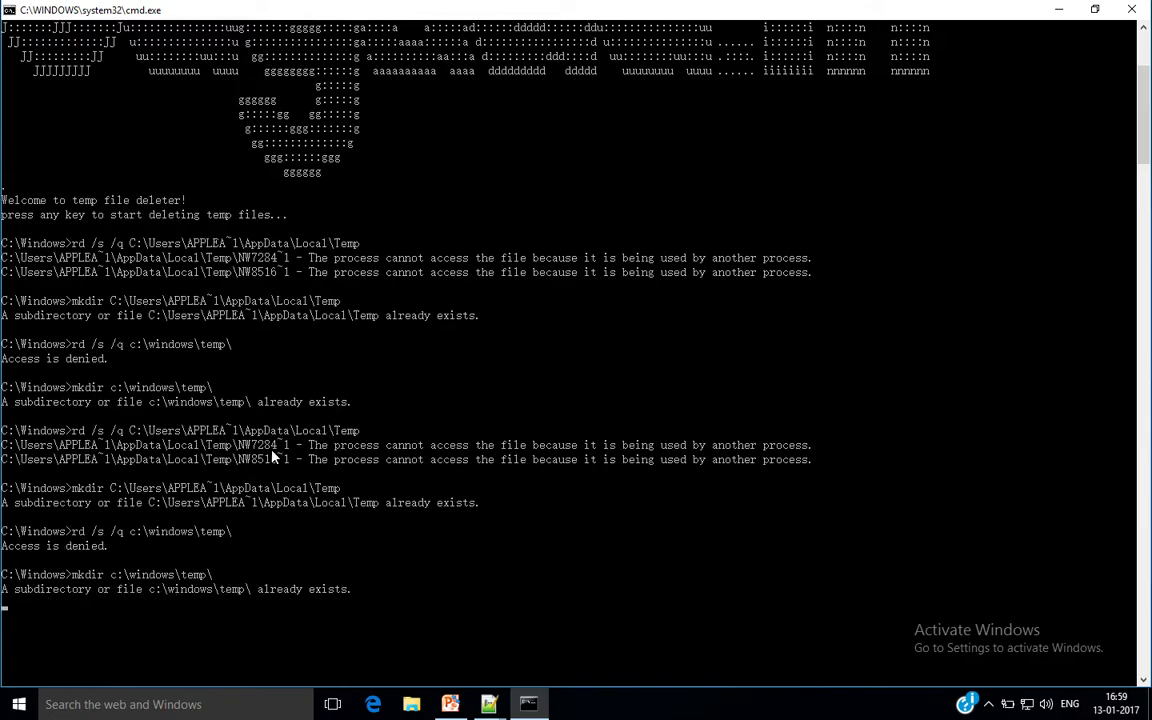
mouse_move(183, 592)
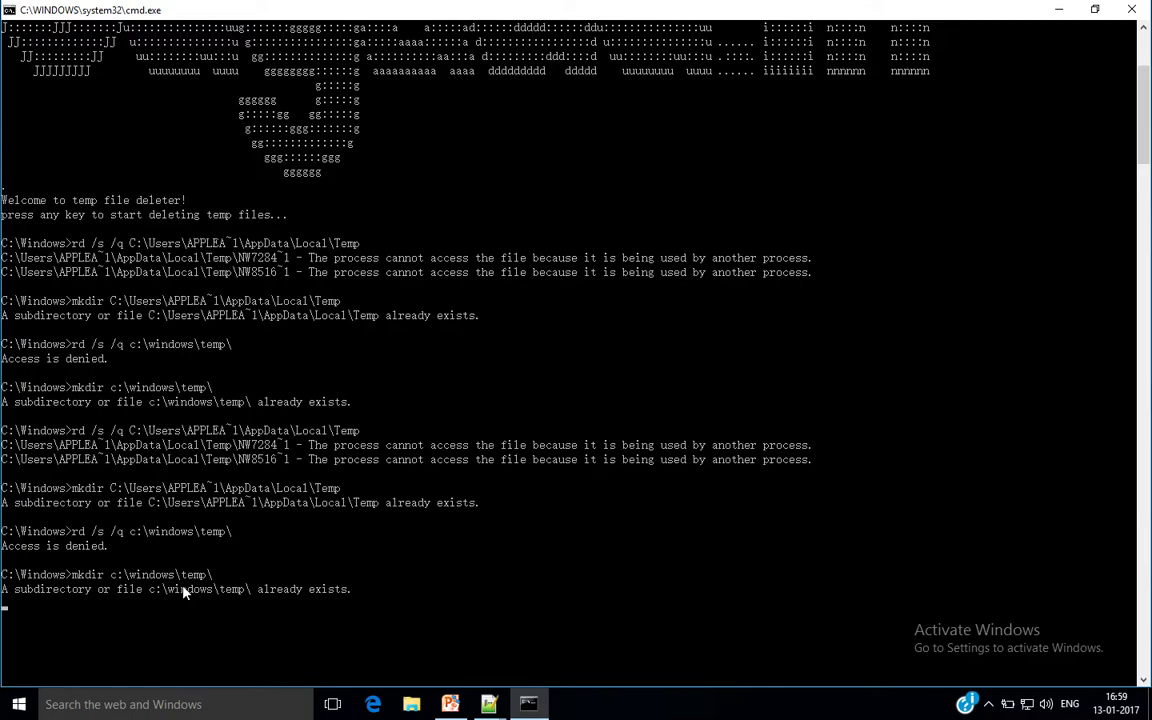